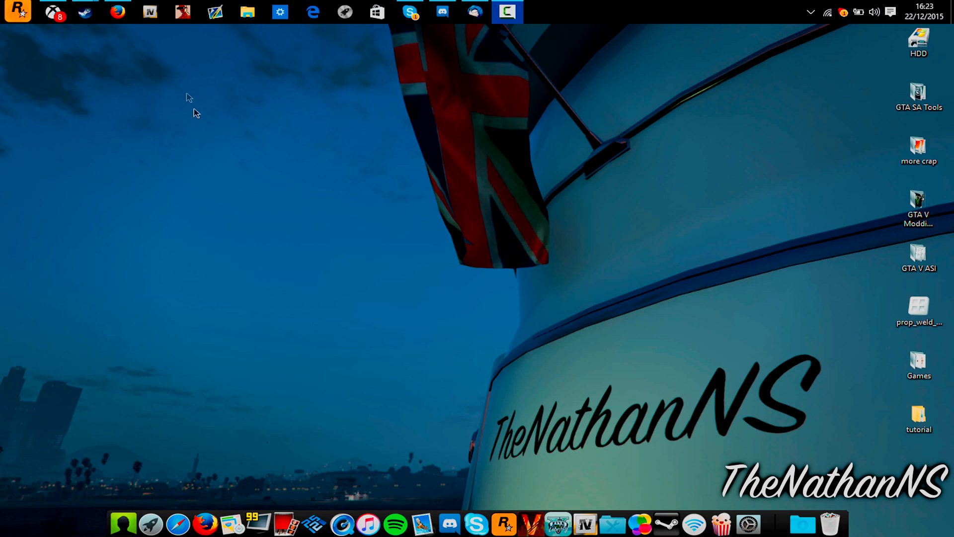
mouse_move(175, 40)
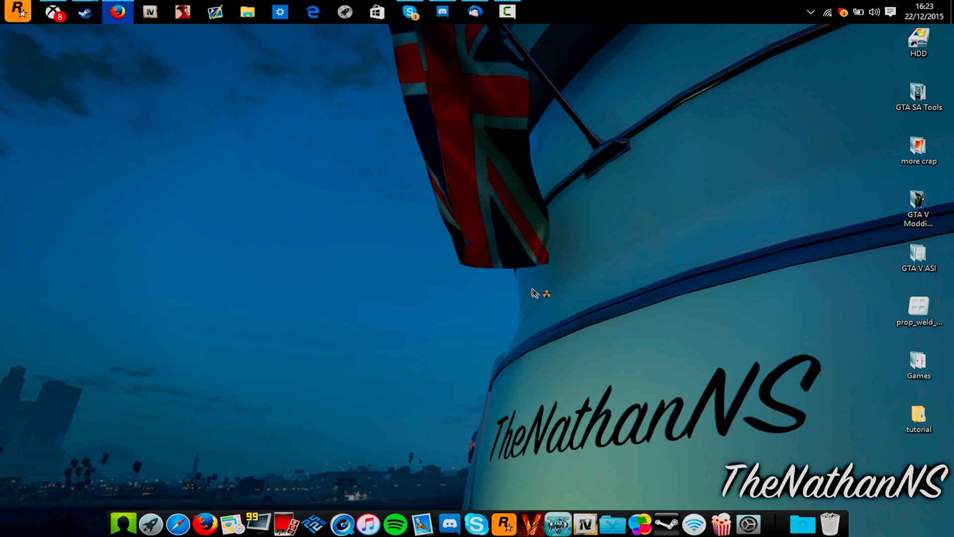
Launch OpenIV and load Grand Theft Auto V for Windows
click(150, 12)
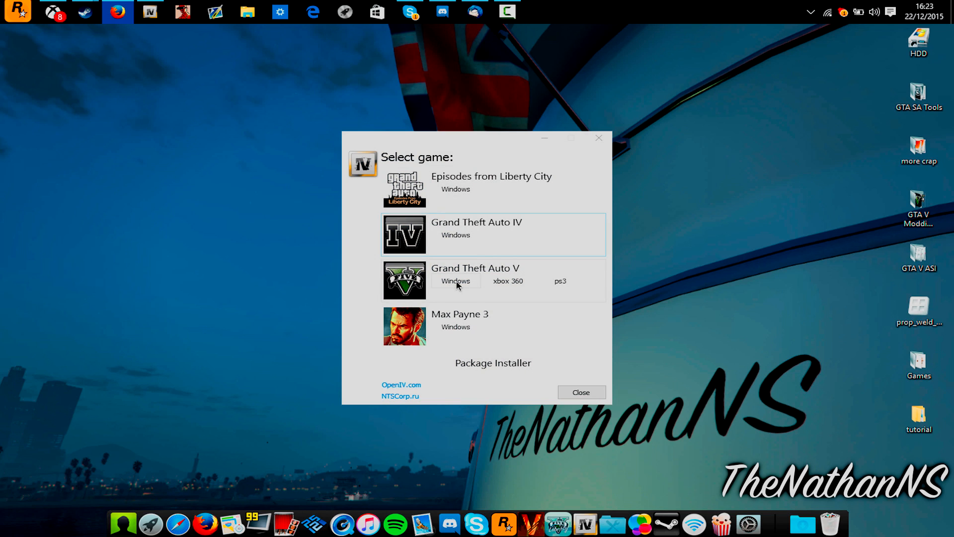
click(455, 281)
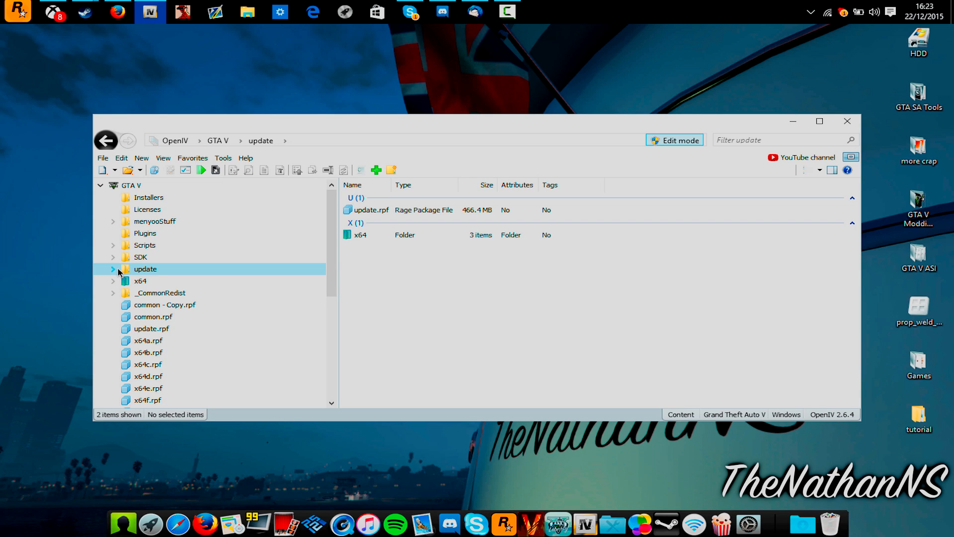
Browse update.rpf > dlcpacks > mpluxe > dlc.rpf > models > cdimages into weapons.rpf and select the assault rifle model
click(113, 269)
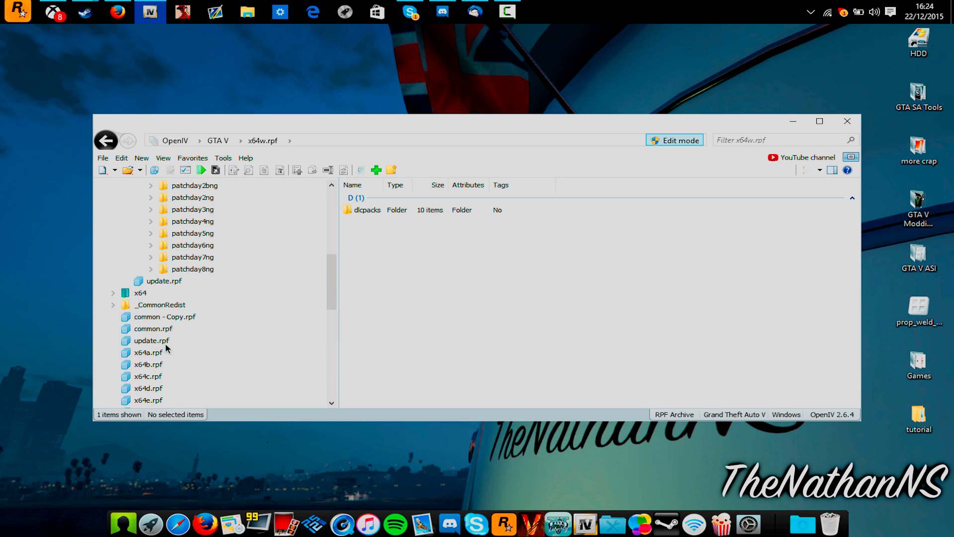
click(139, 197)
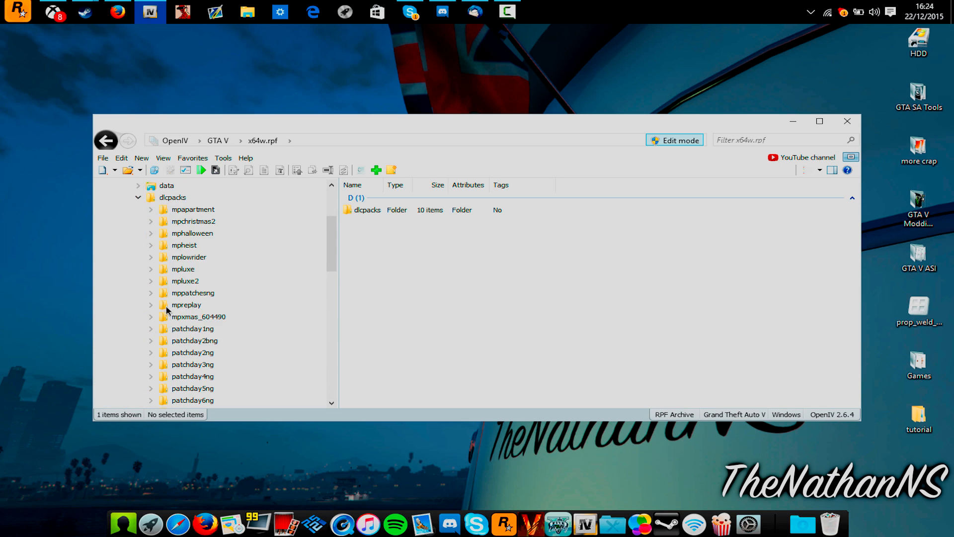
click(182, 268)
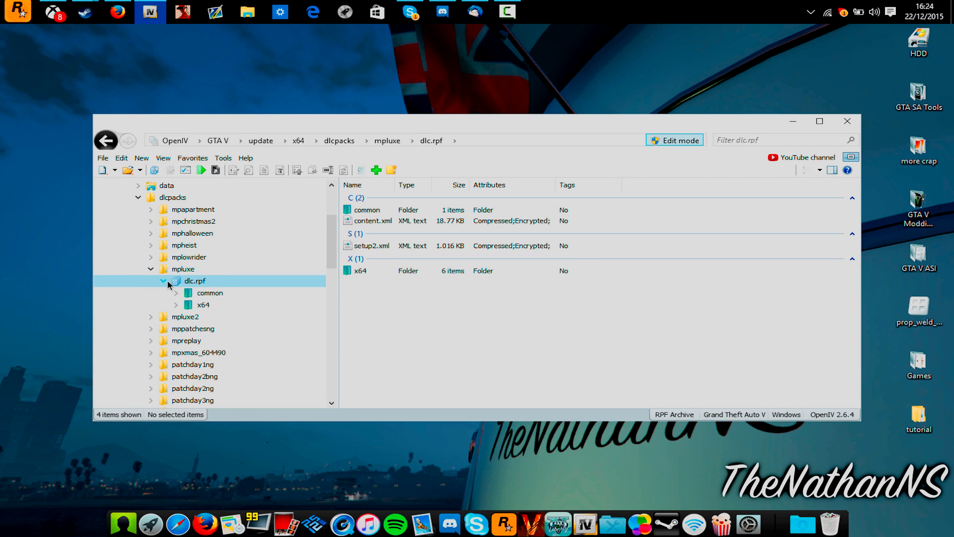
click(176, 304)
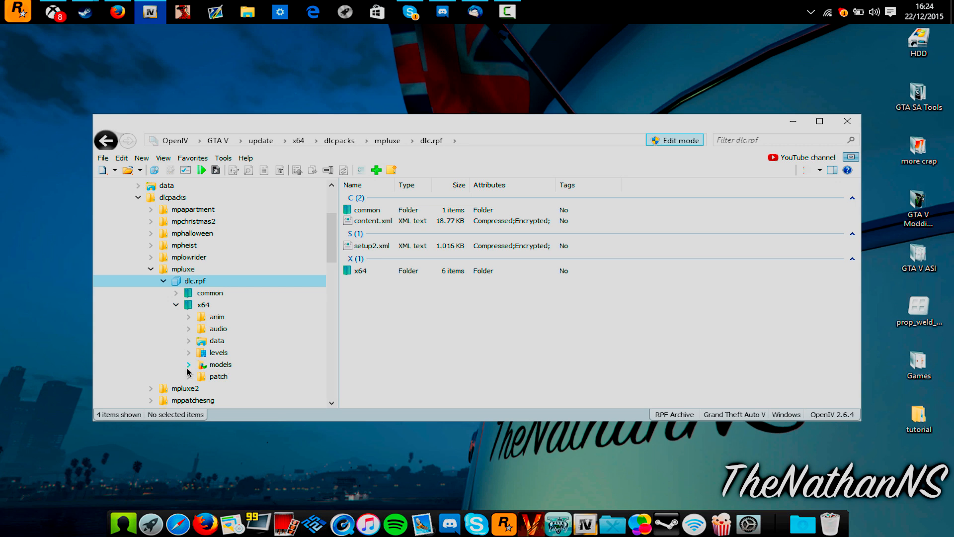
click(188, 364)
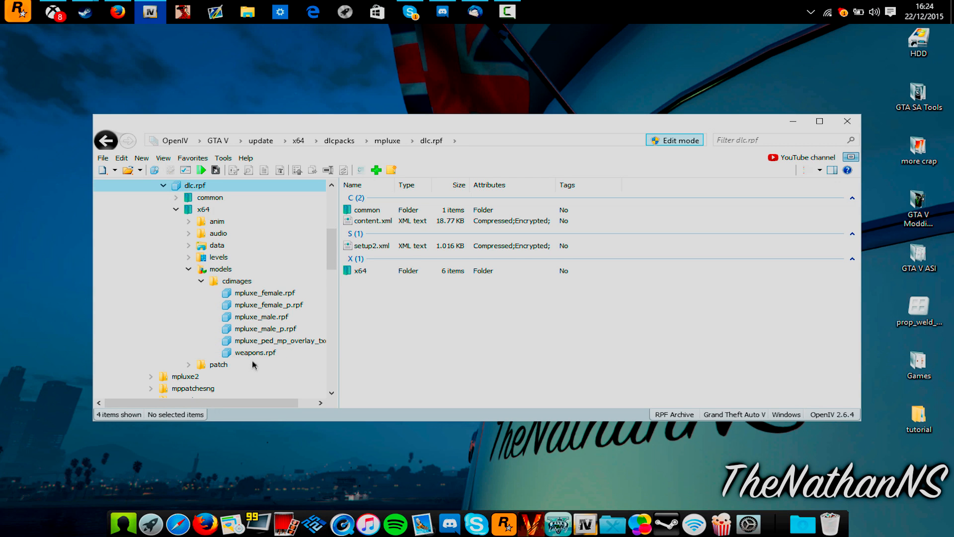
double_click(255, 352)
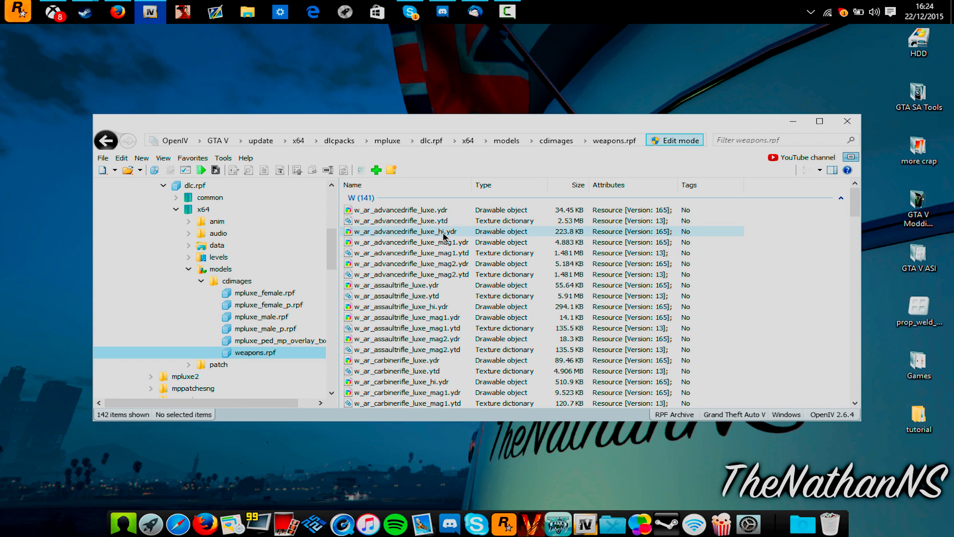
click(399, 285)
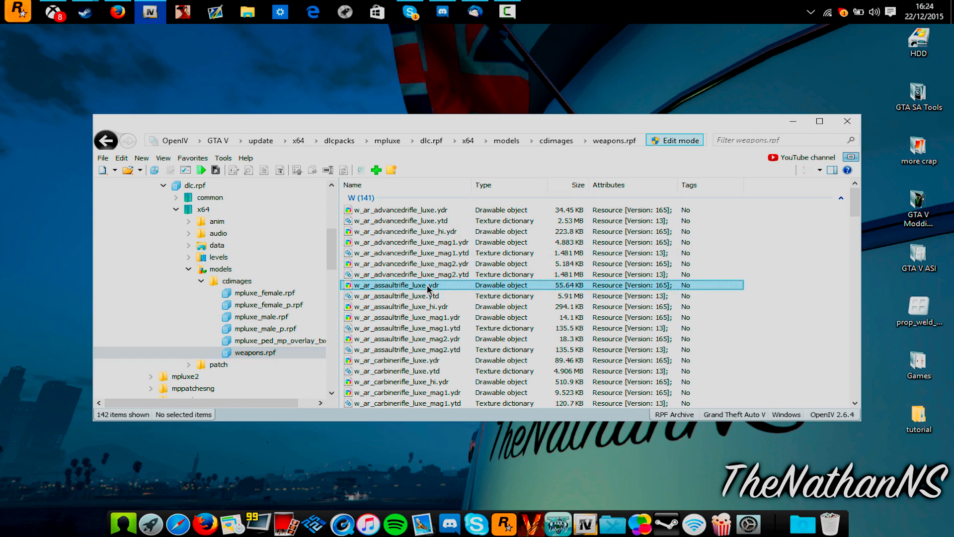
Preview w_ar_assaultrifle_luxe.ydr and copy w_ar_assaultrifle_luxe_hi.ydr to the desktop
double_click(402, 285)
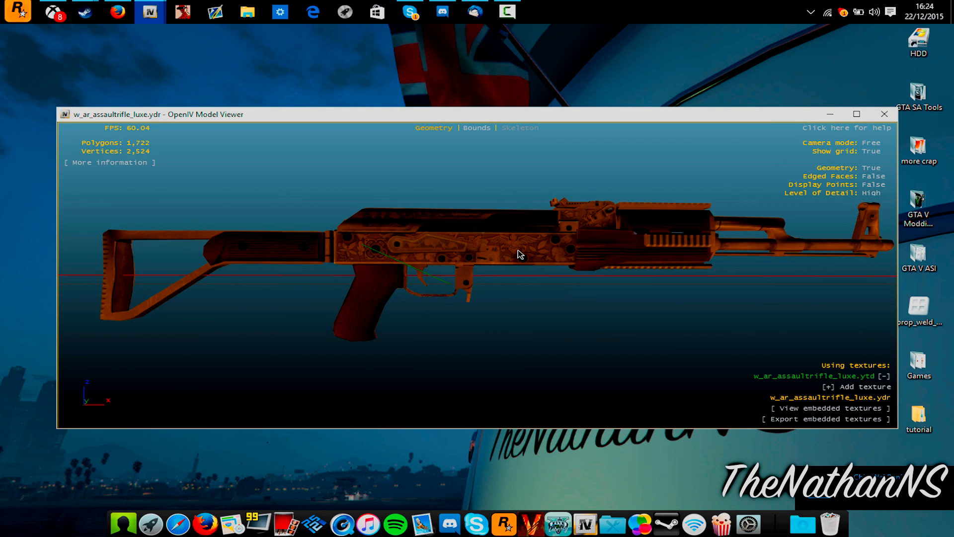
drag(517, 255, 548, 255)
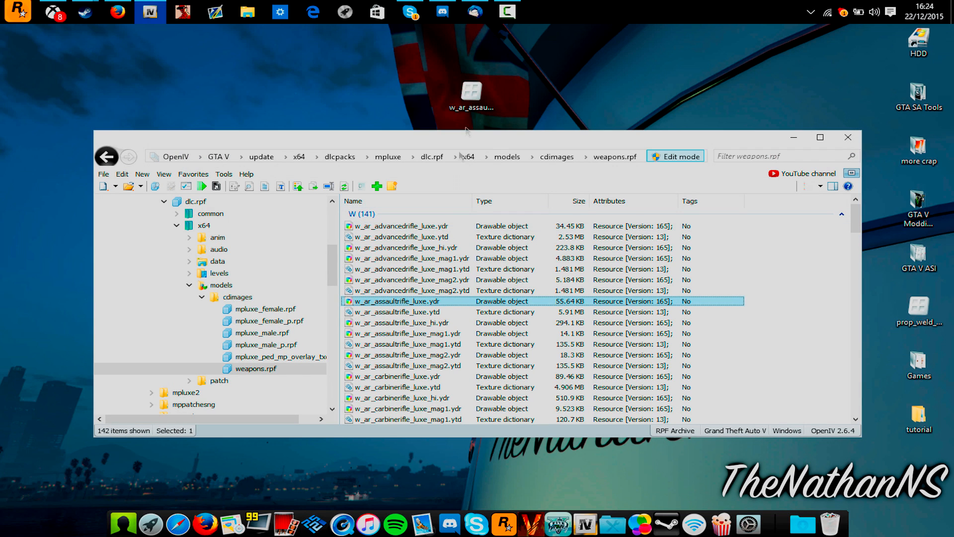
click(404, 322)
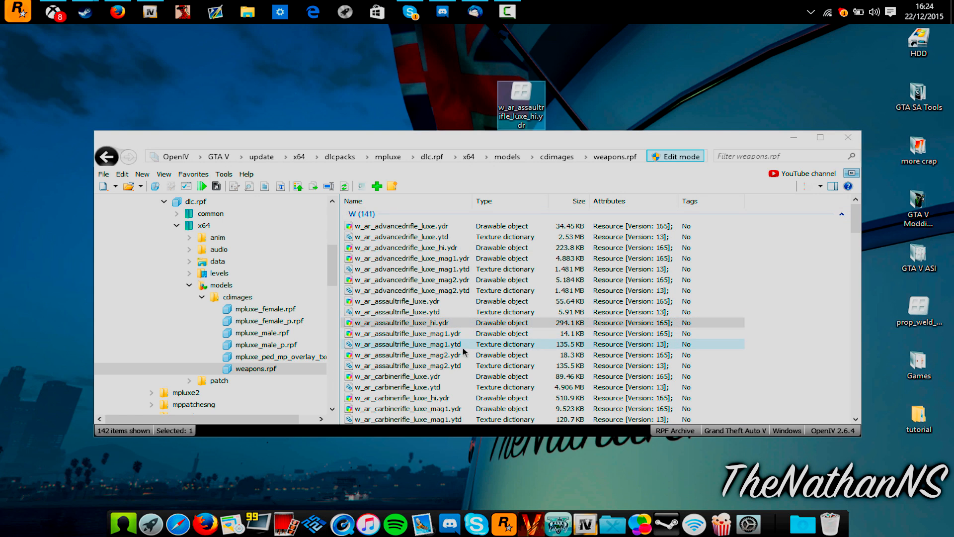
Copy w_ar_assaultrifle_luxe_mag2.ydr to the desktop and select its texture dictionary
click(405, 355)
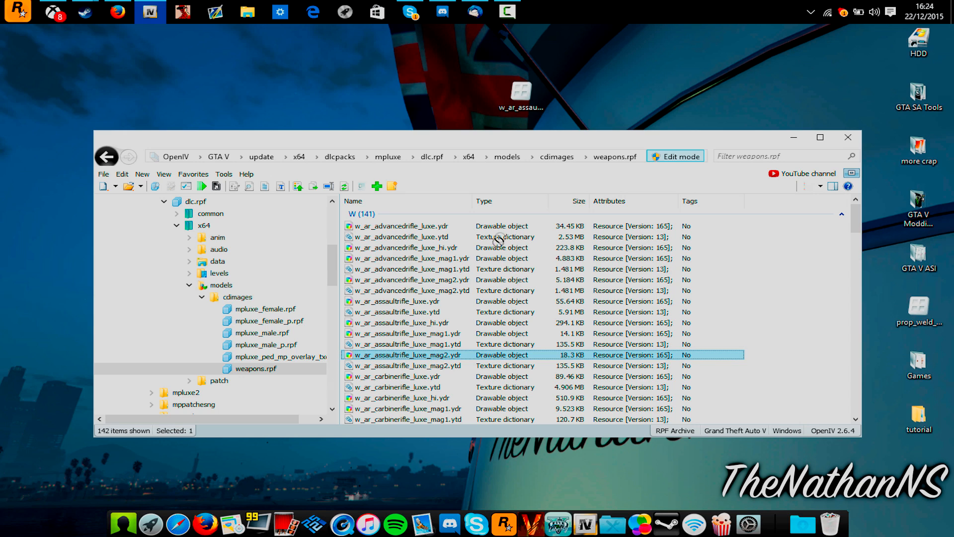
drag(402, 354, 570, 101)
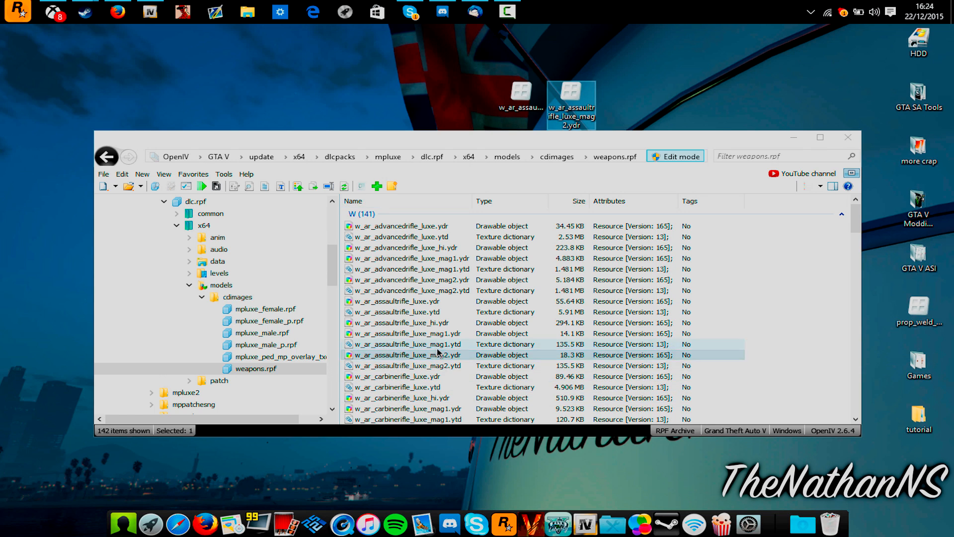
click(408, 365)
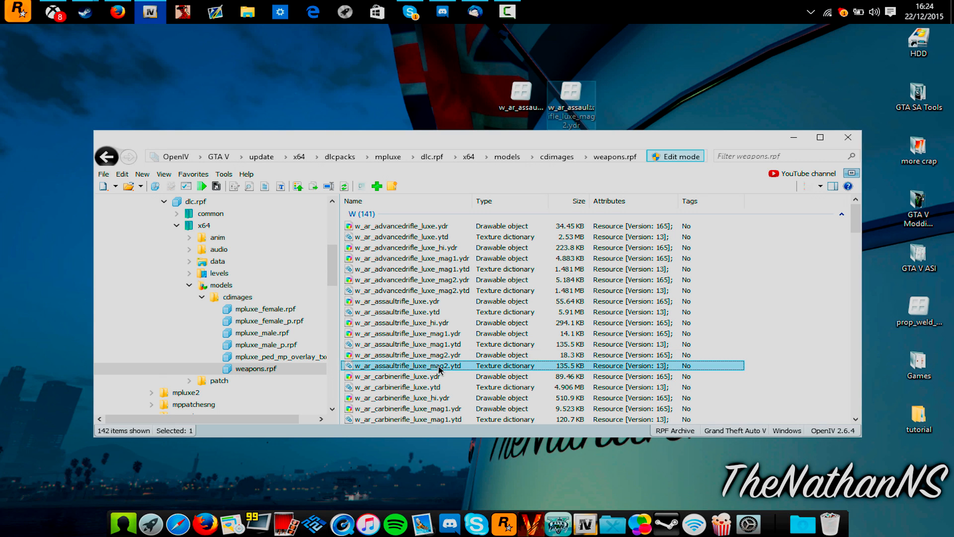
Export all magazine textures as Bitmap (*.bmp) into the tutorial\TXD Builder folder
double_click(406, 365)
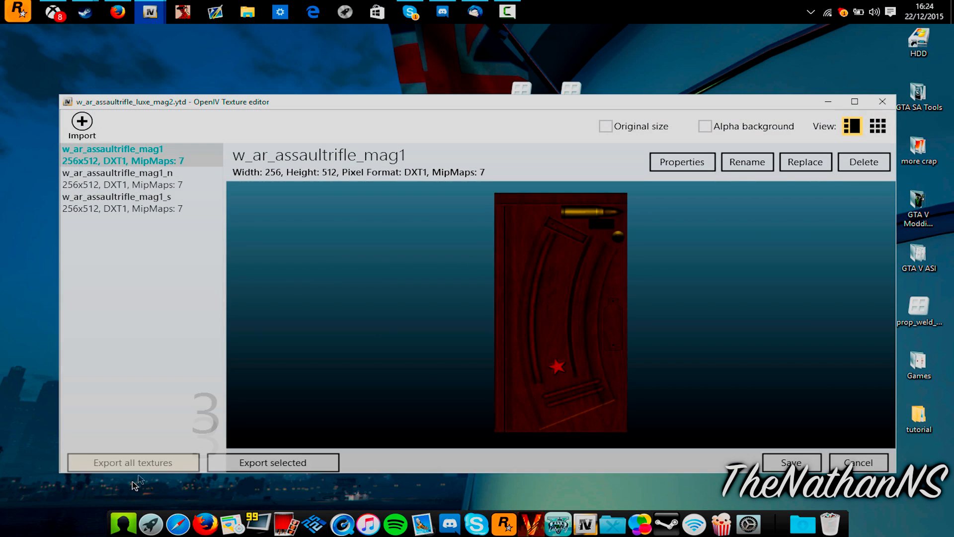
click(132, 462)
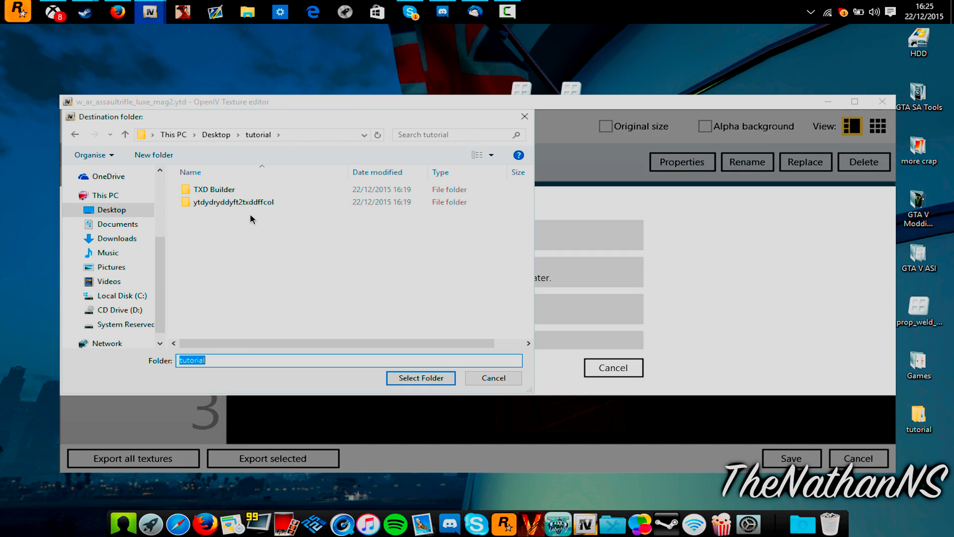
double_click(215, 189)
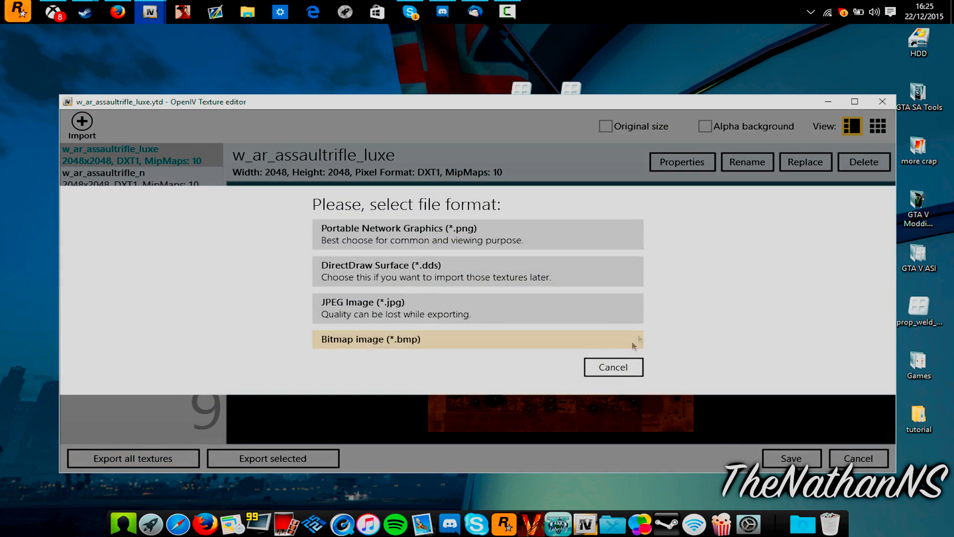
click(370, 339)
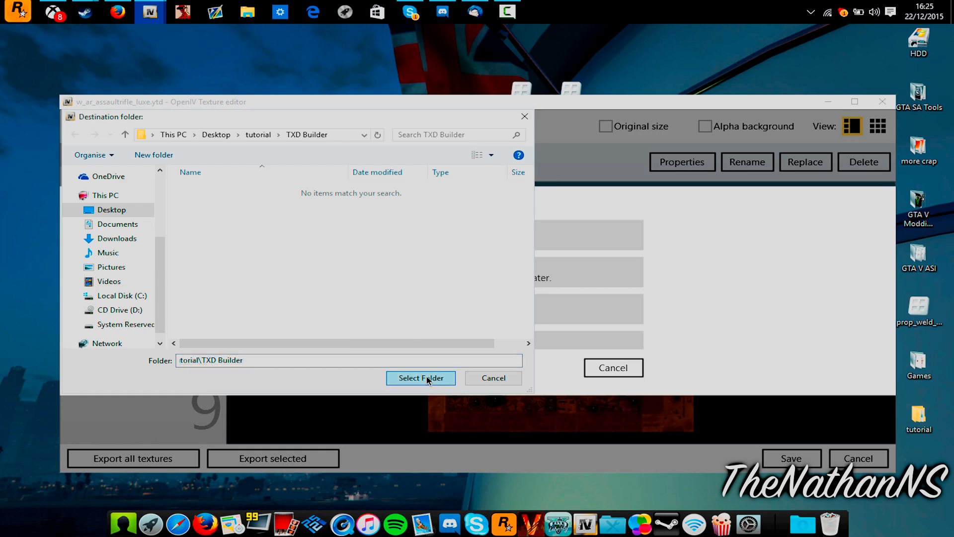
click(419, 377)
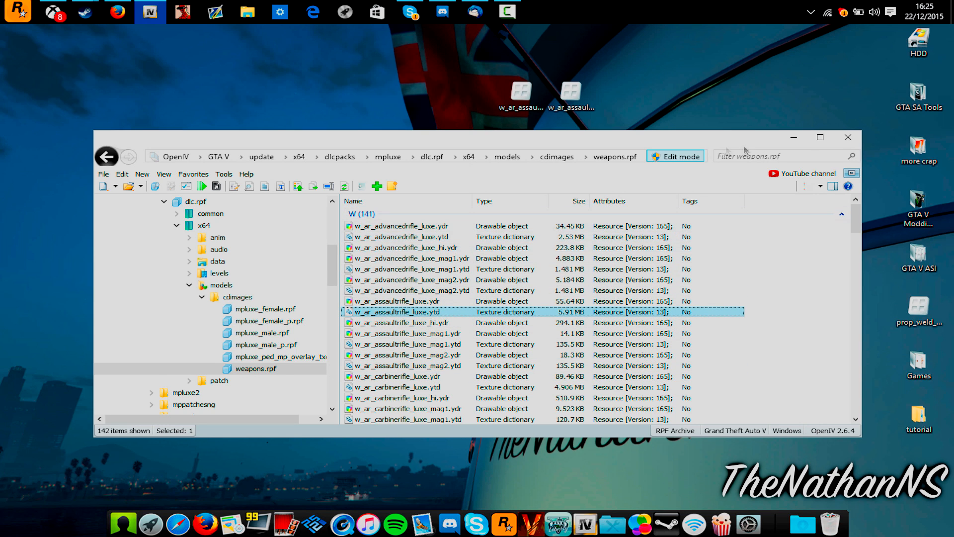
Minimize OpenIV and open tutorial\ytdydryddyft2txddffcol on the desktop
click(847, 137)
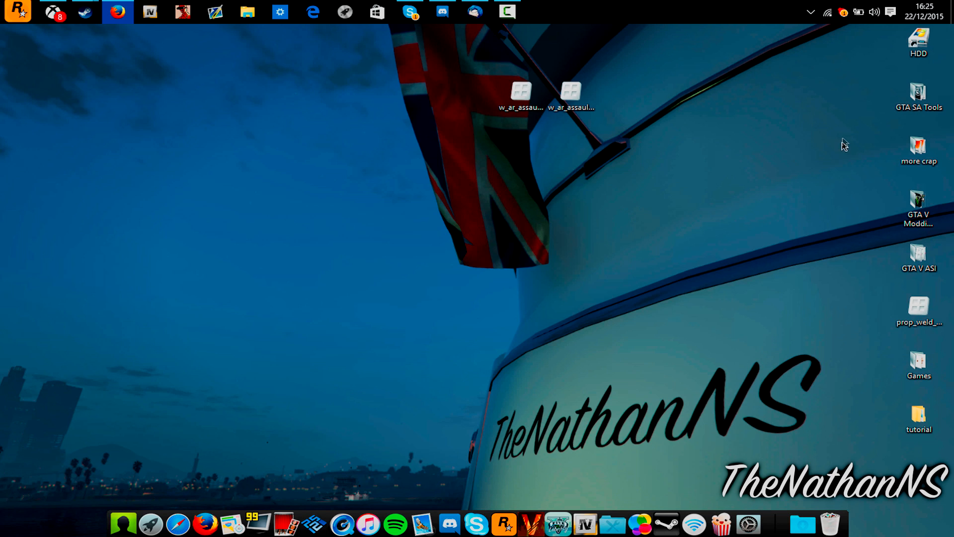
click(918, 416)
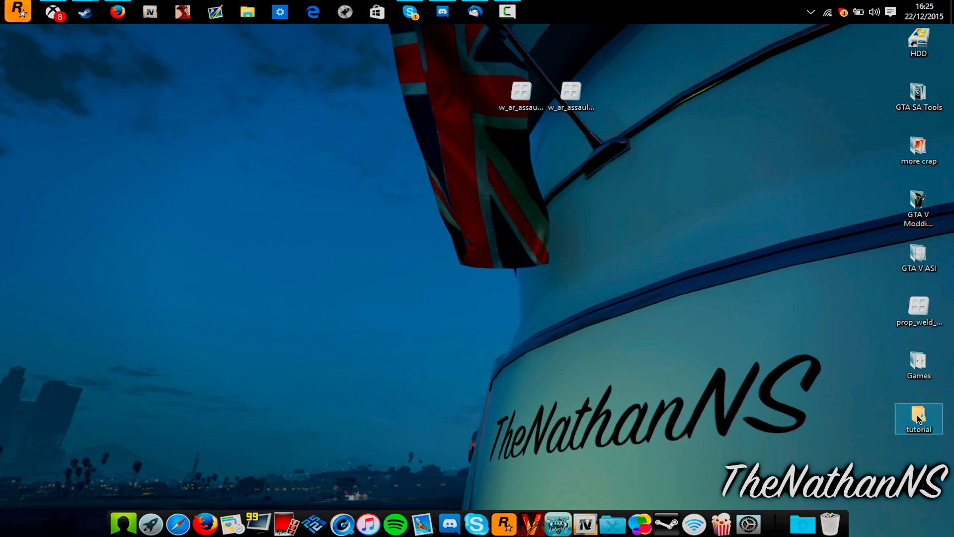
double_click(918, 418)
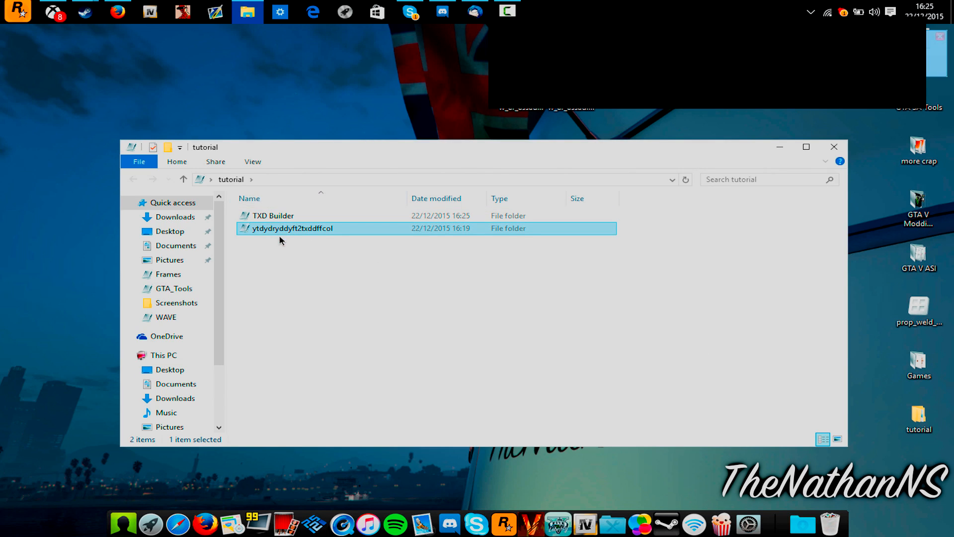
double_click(292, 228)
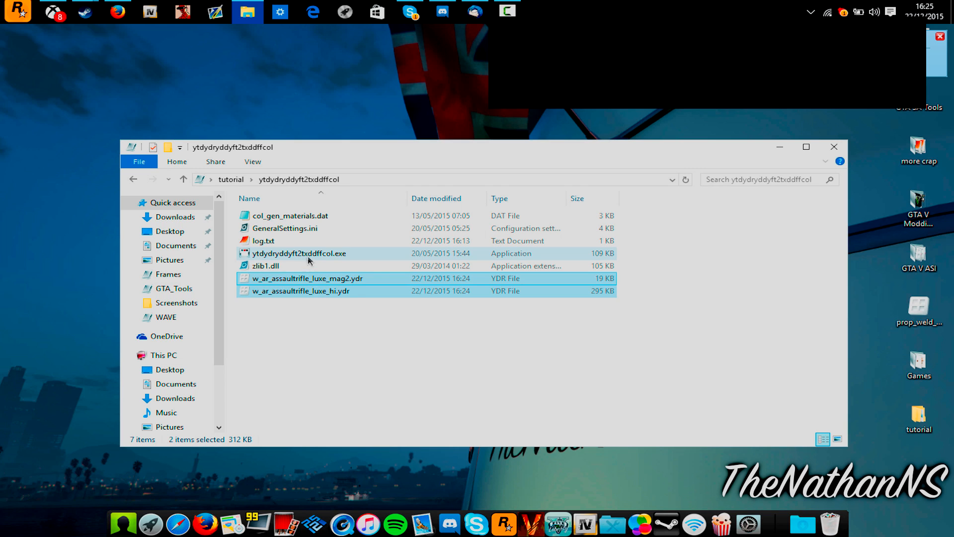
Run ytdydryddyft2txddffcol.exe to convert both rifle YDR models
double_click(298, 253)
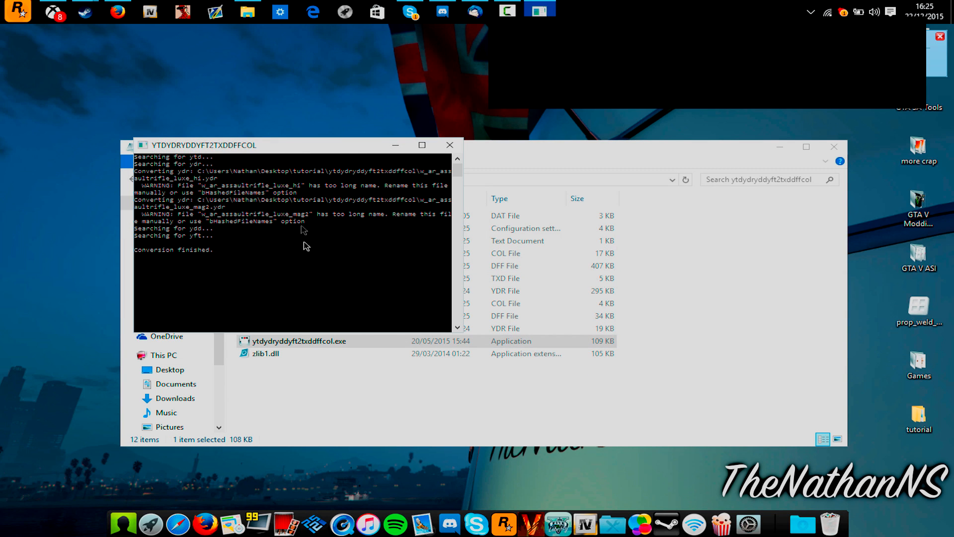
mouse_move(387, 208)
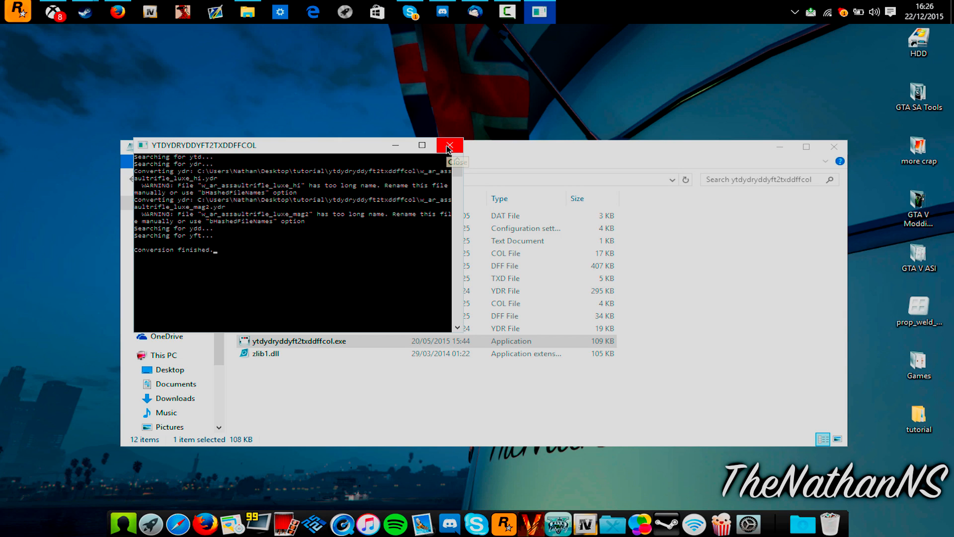
mouse_move(449, 145)
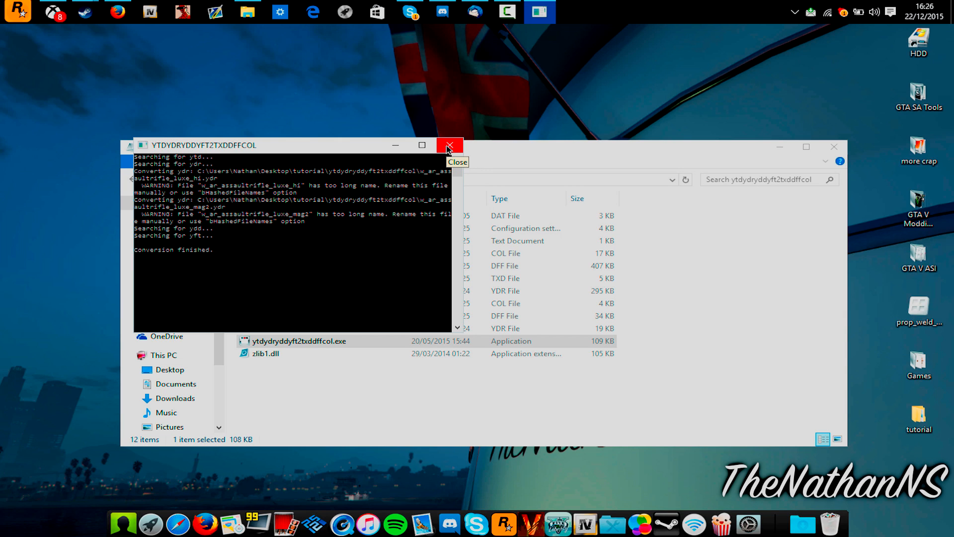
Close the console and delete the leftover COL, TXD and YDR files, keeping the two DFFs
click(449, 145)
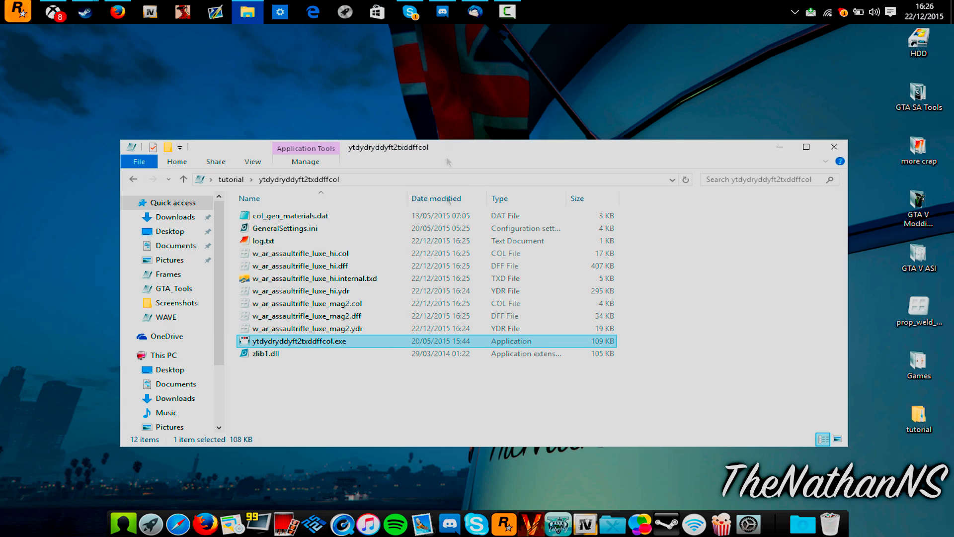
click(306, 316)
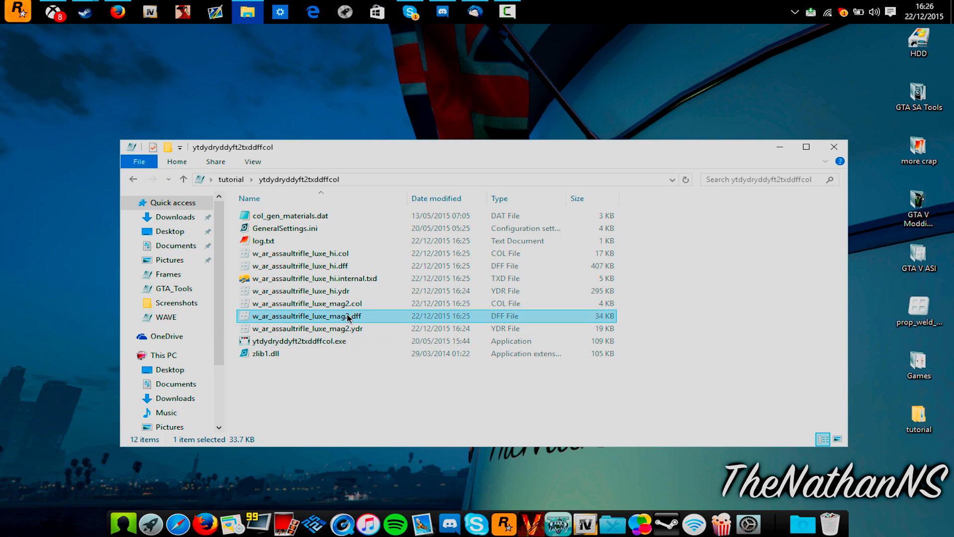
click(315, 278)
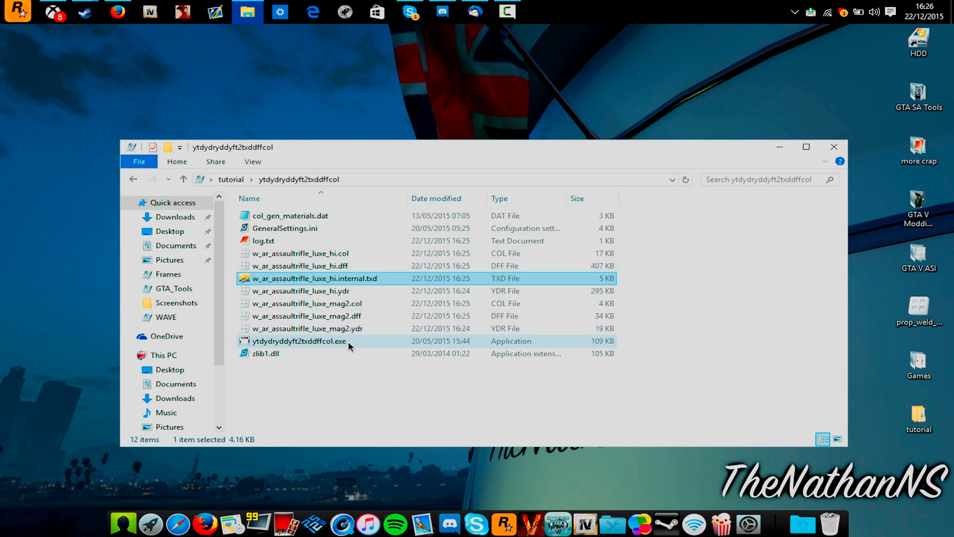
click(307, 328)
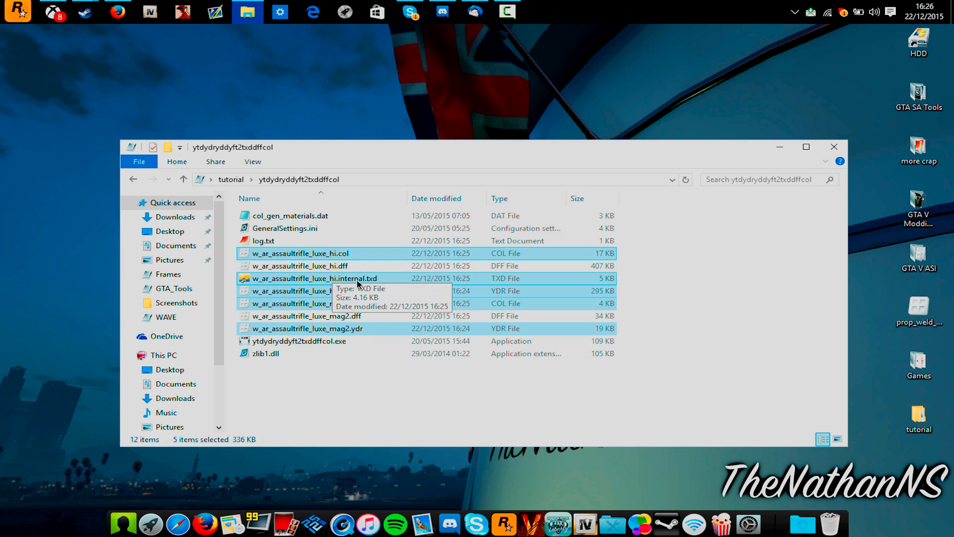
key(Delete)
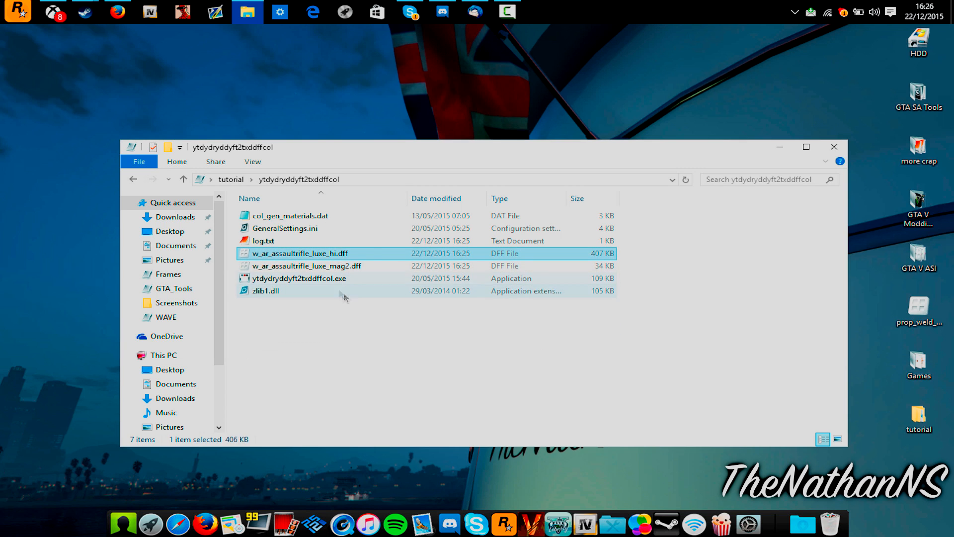
mouse_move(600, 475)
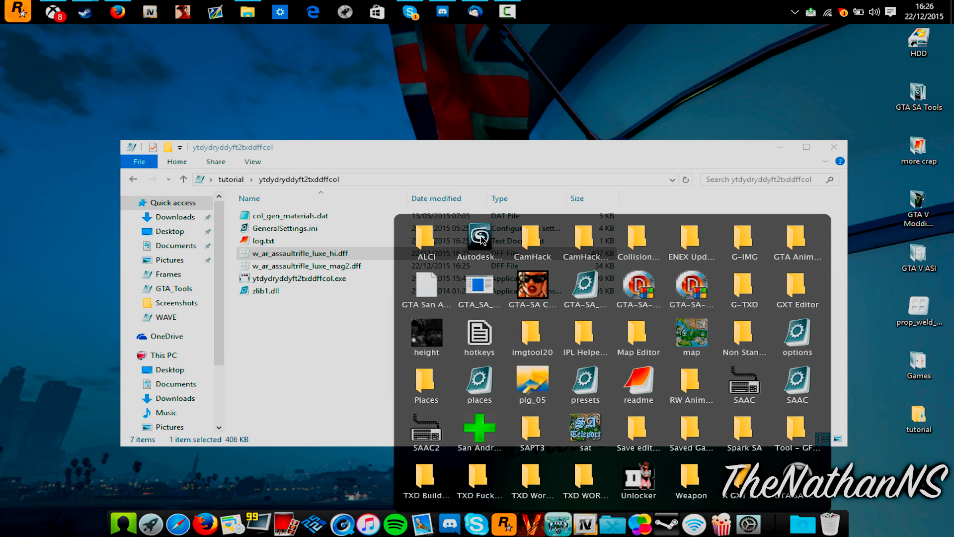
Start 3ds Max 2012, dismiss the splash and begin loading the DFF IO script
double_click(479, 237)
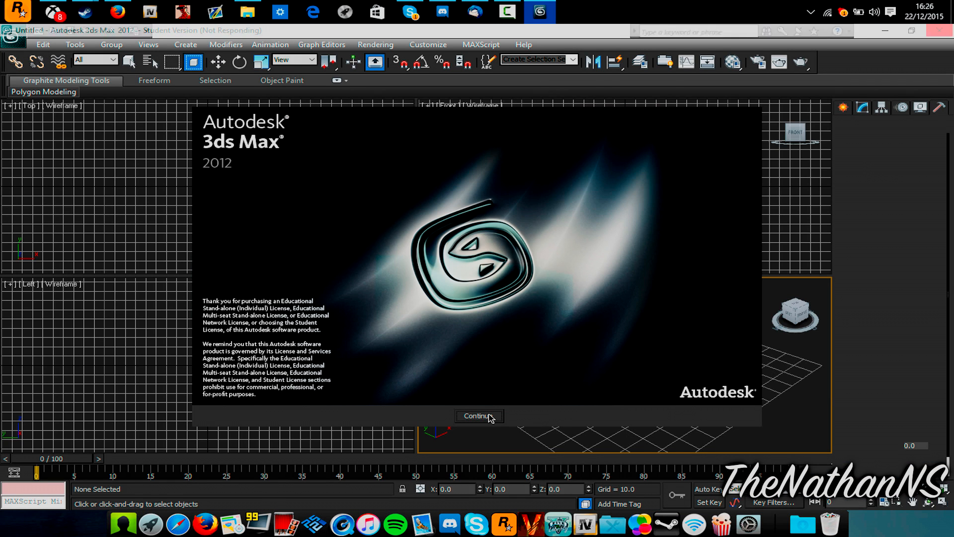
click(476, 416)
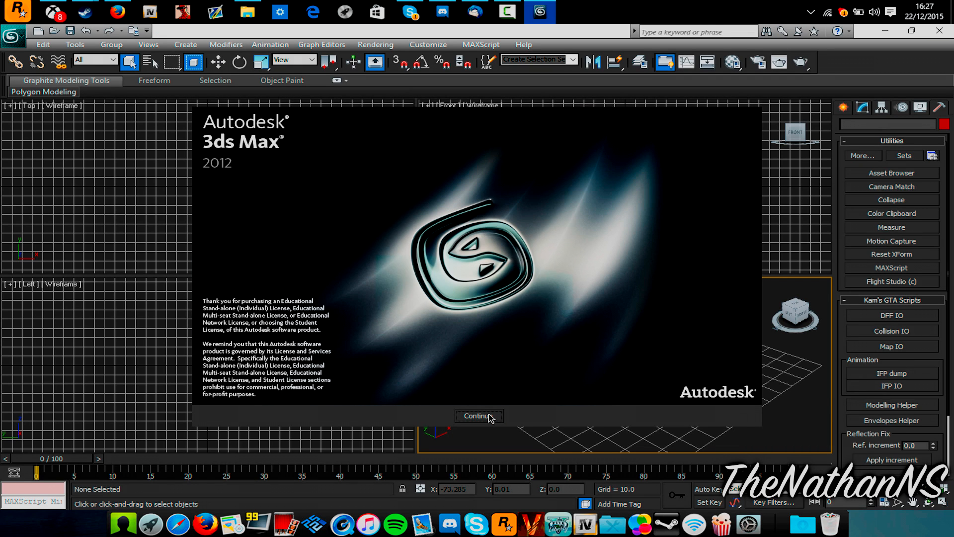
click(478, 415)
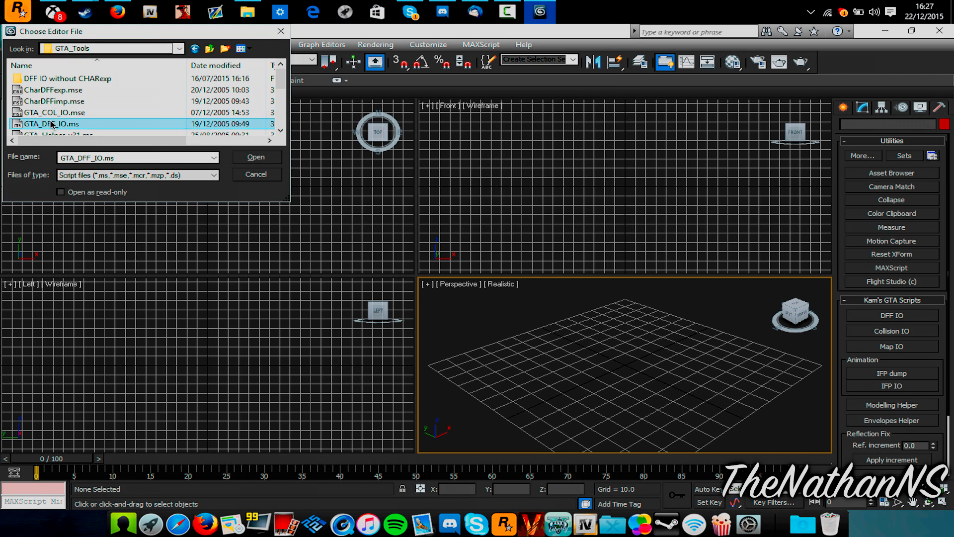
Run GTA_DFF_IO.ms and import w_ar_assaultrifle_luxe_hi.dff from the converter folder
click(256, 157)
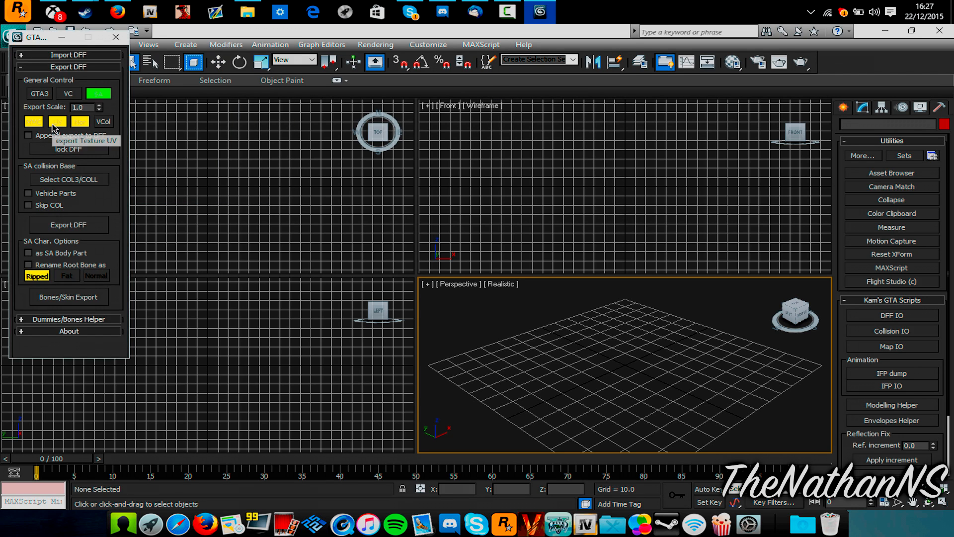
click(62, 54)
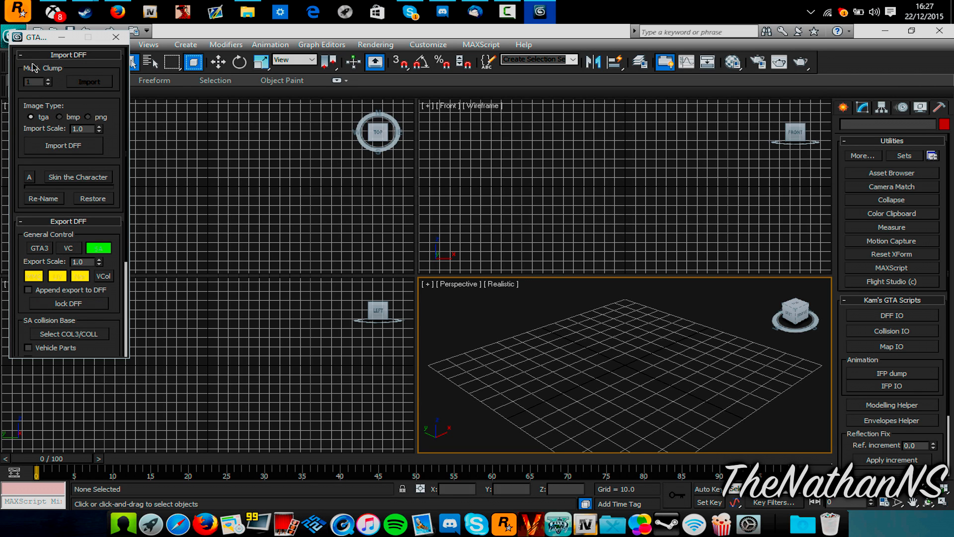
click(61, 145)
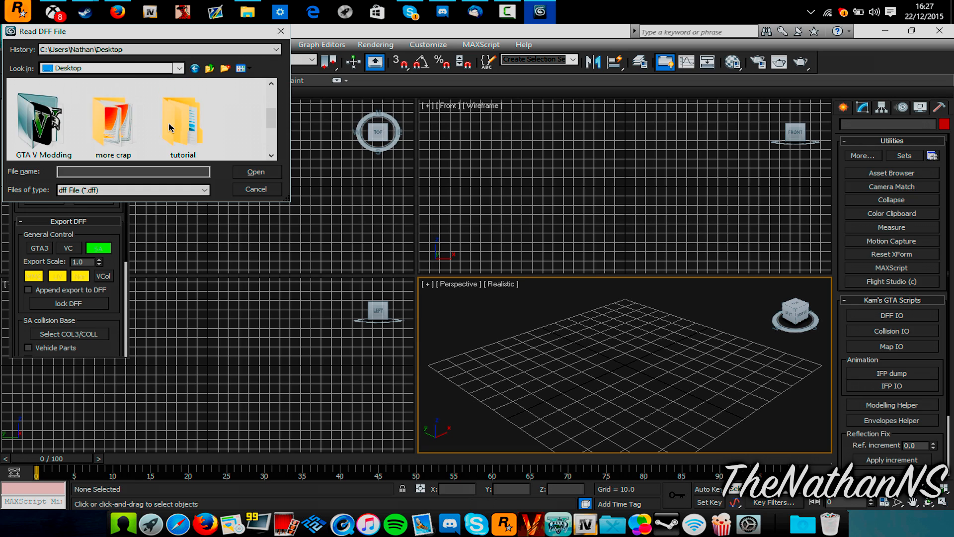
double_click(180, 120)
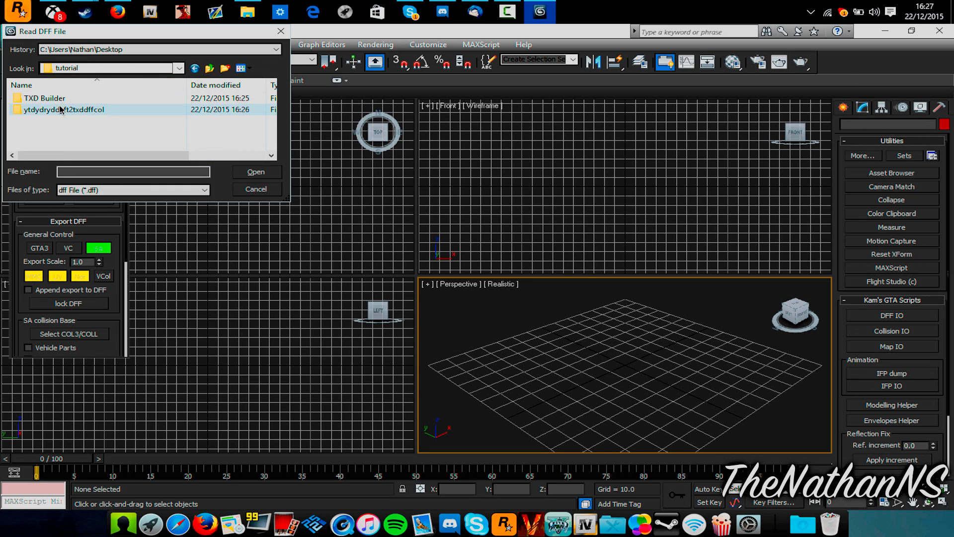
double_click(61, 109)
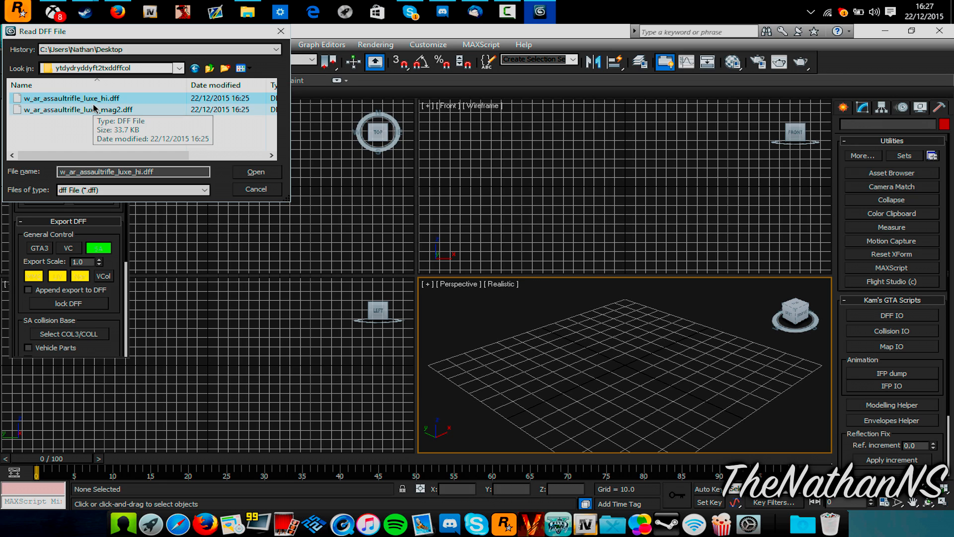
click(70, 98)
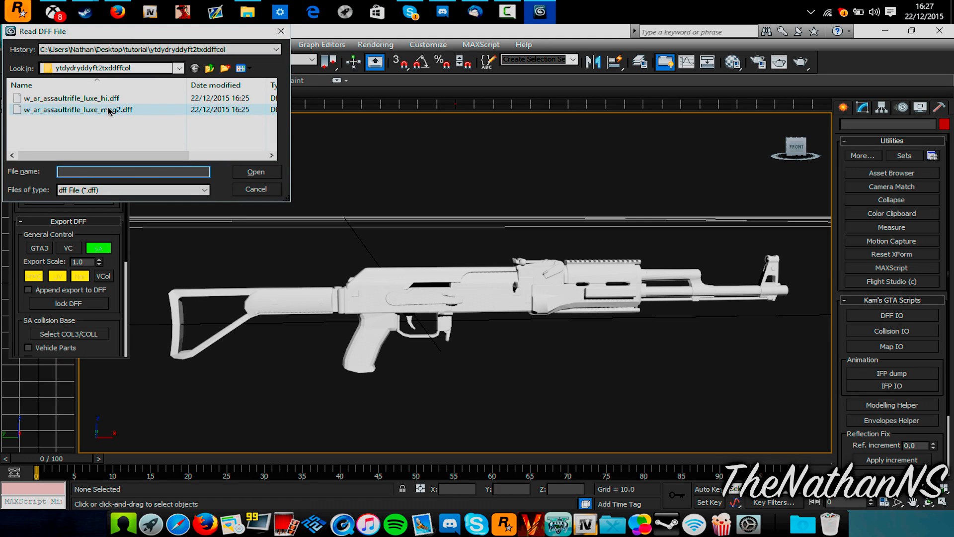
Import w_ar_assaultrifle_luxe_mag2.dff, switch to Move and open the rifle mesh in the Modify panel
click(256, 172)
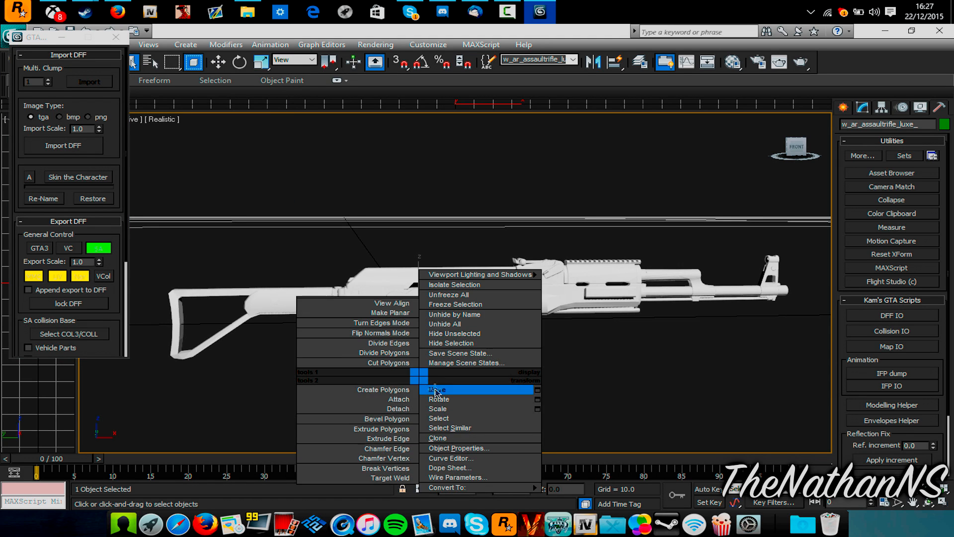
click(437, 390)
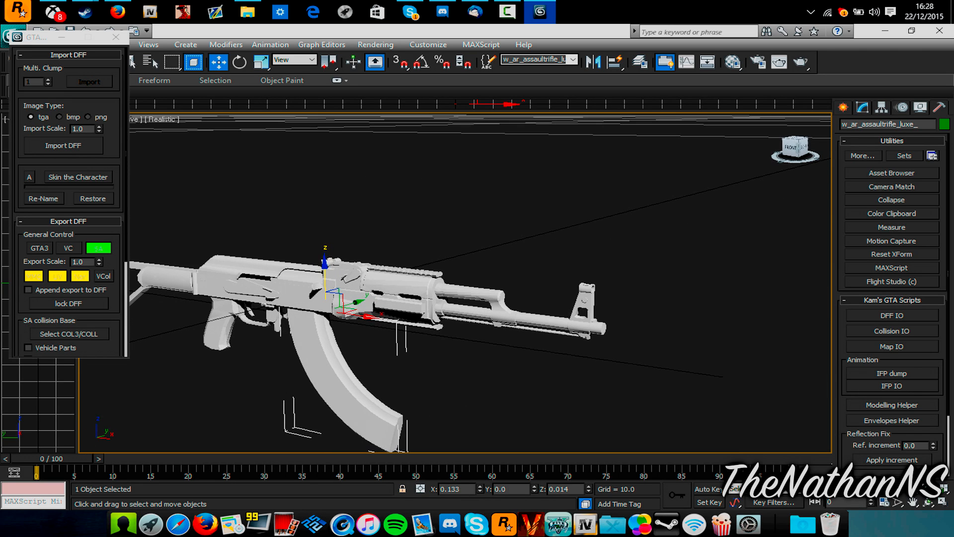
click(862, 107)
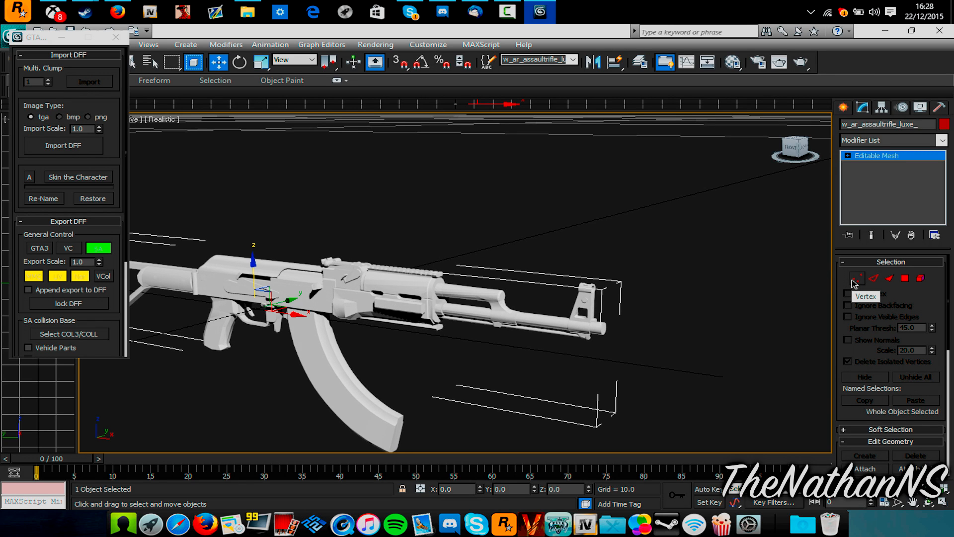
Attach the magazine to the rifle mesh, matching material IDs to materials
click(857, 278)
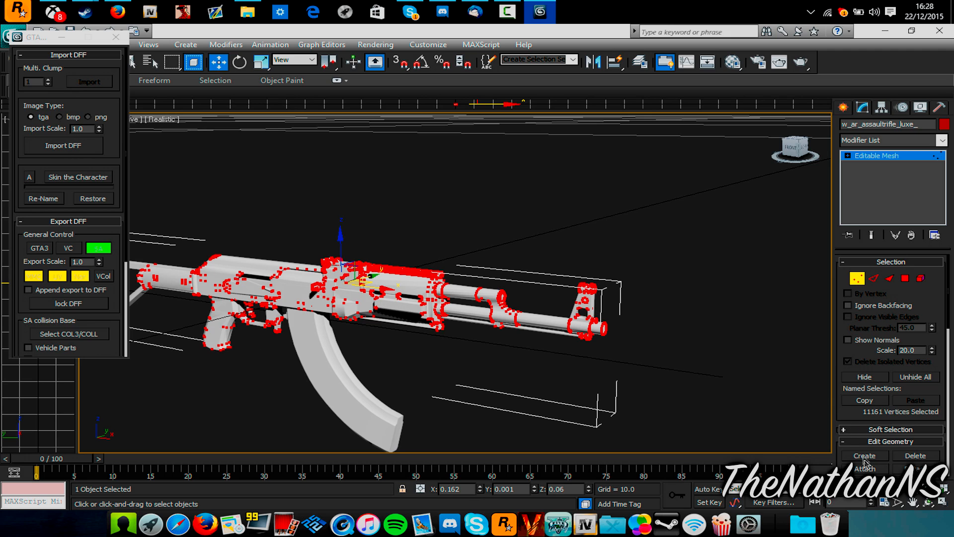
click(864, 468)
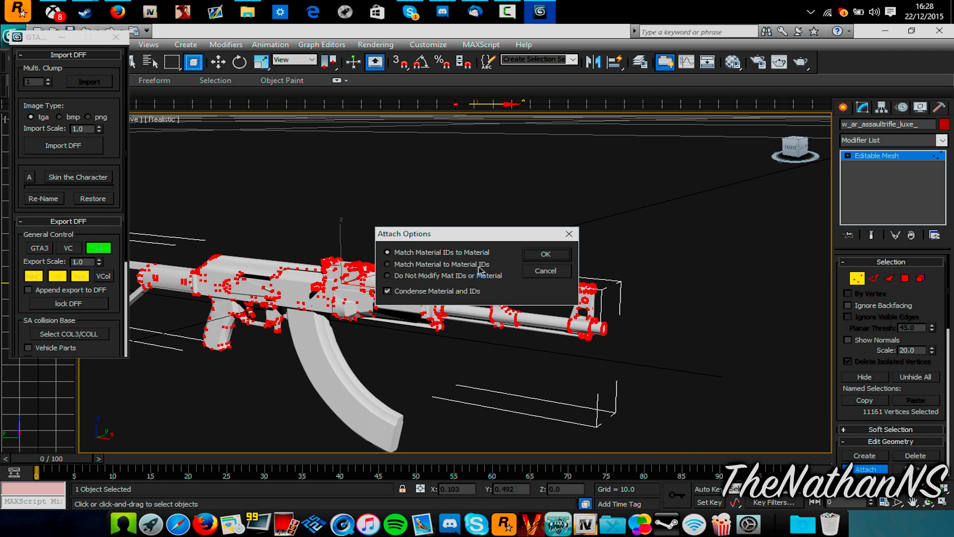
click(544, 254)
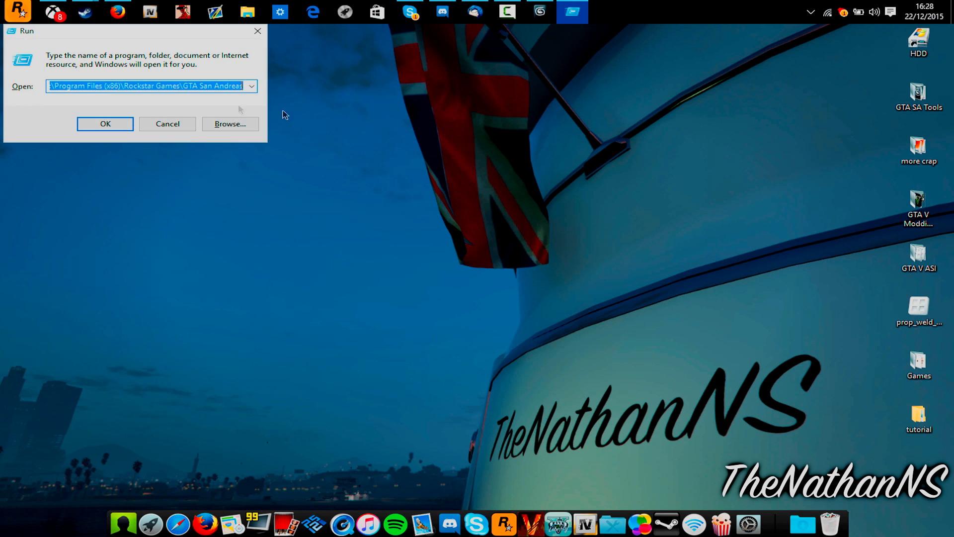
Navigate into the San Andreas install's modloader > Weapons folder
click(104, 123)
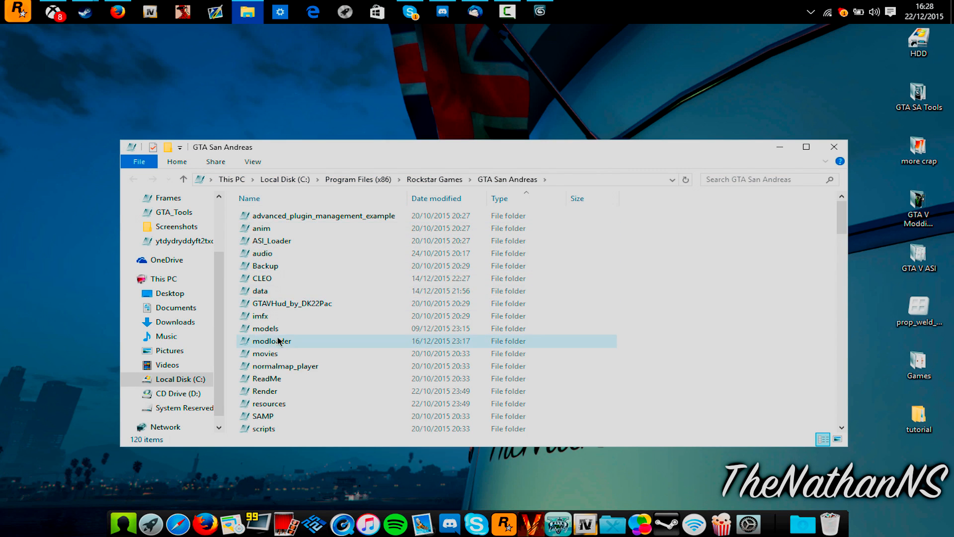
double_click(271, 341)
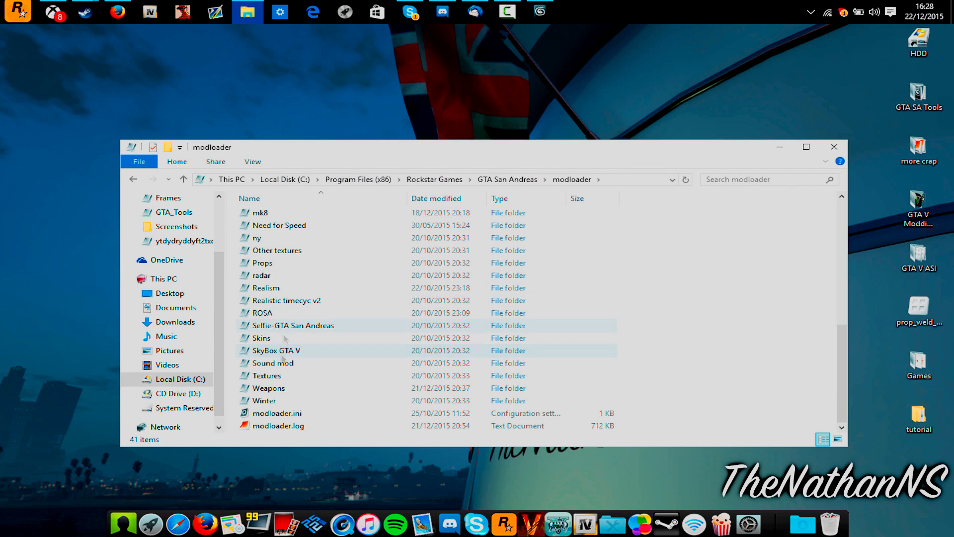
click(267, 388)
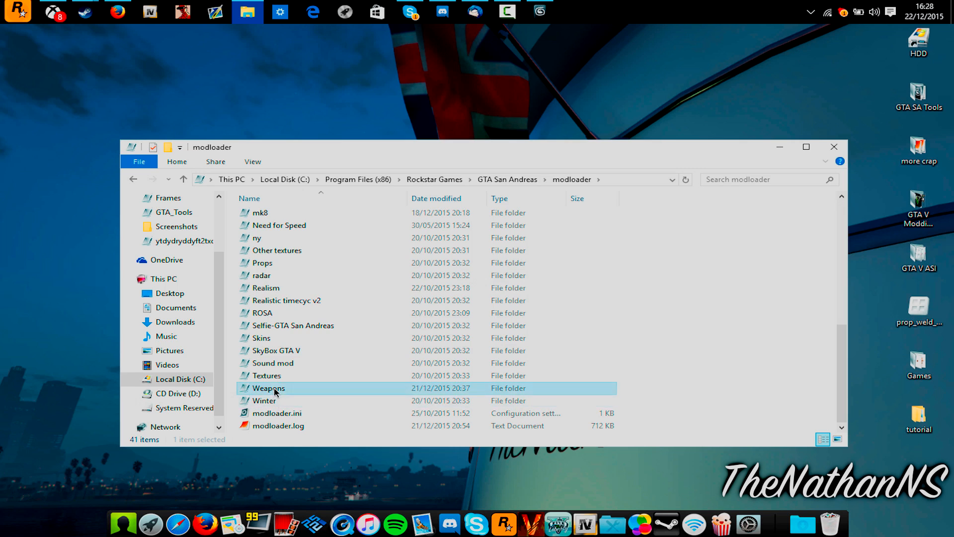
double_click(271, 388)
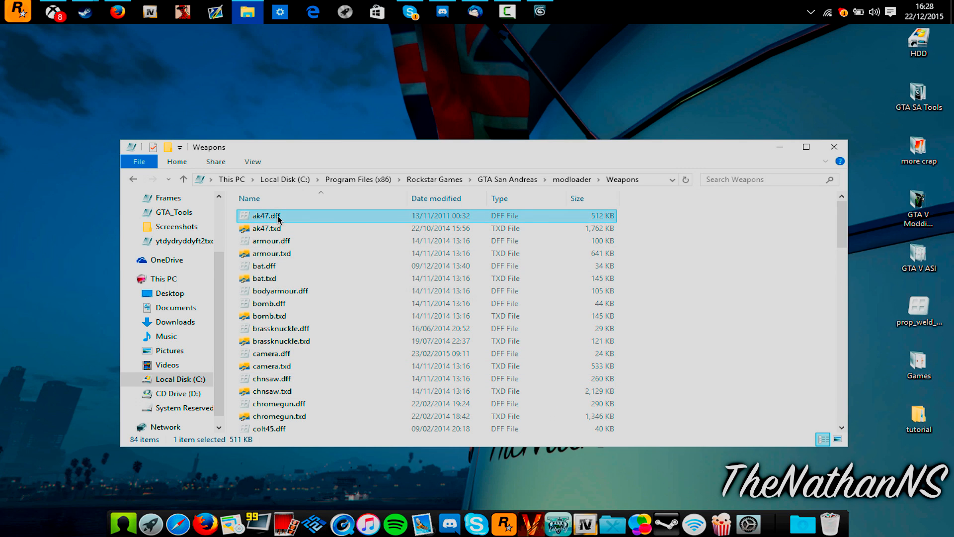
mouse_move(305, 218)
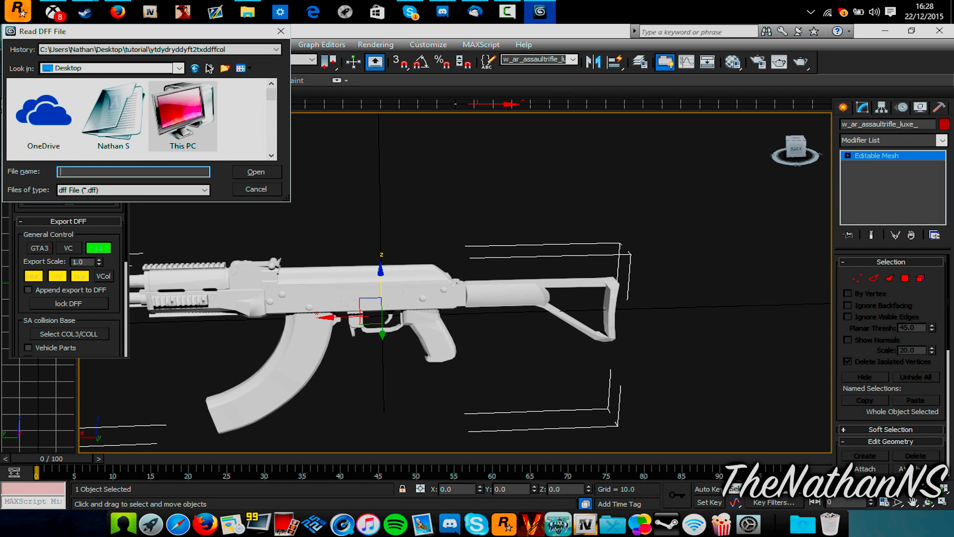
Import ak47.dff via Import DFF so the San Andreas model joins the scene
double_click(183, 112)
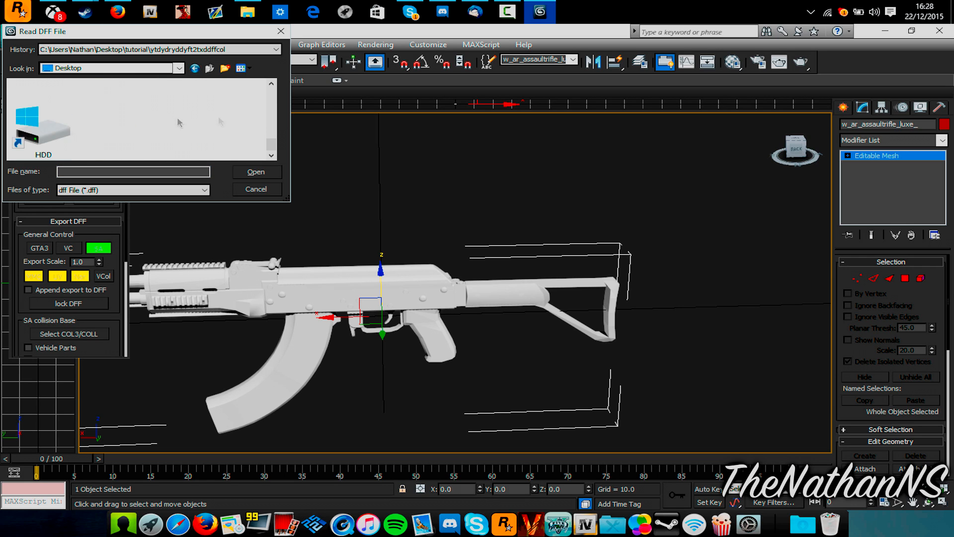
click(183, 109)
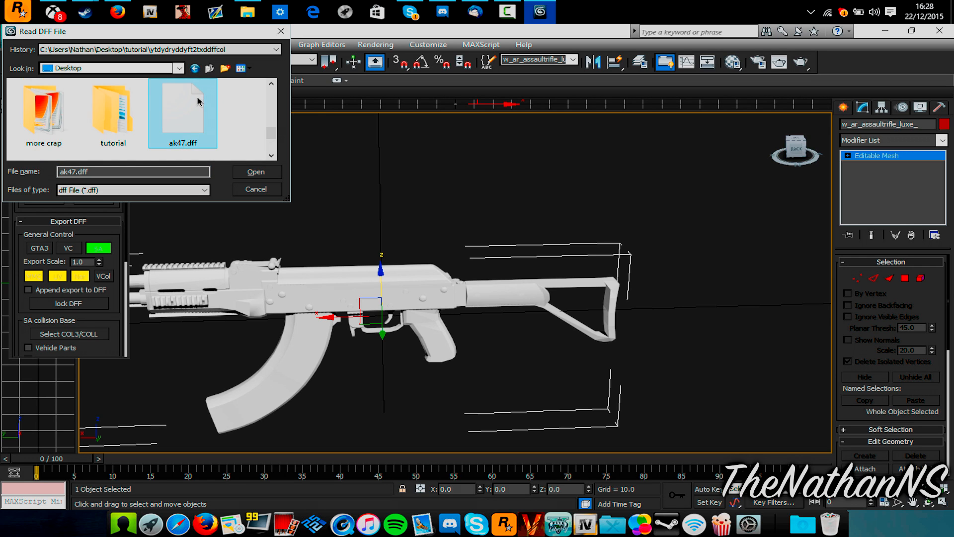
click(256, 171)
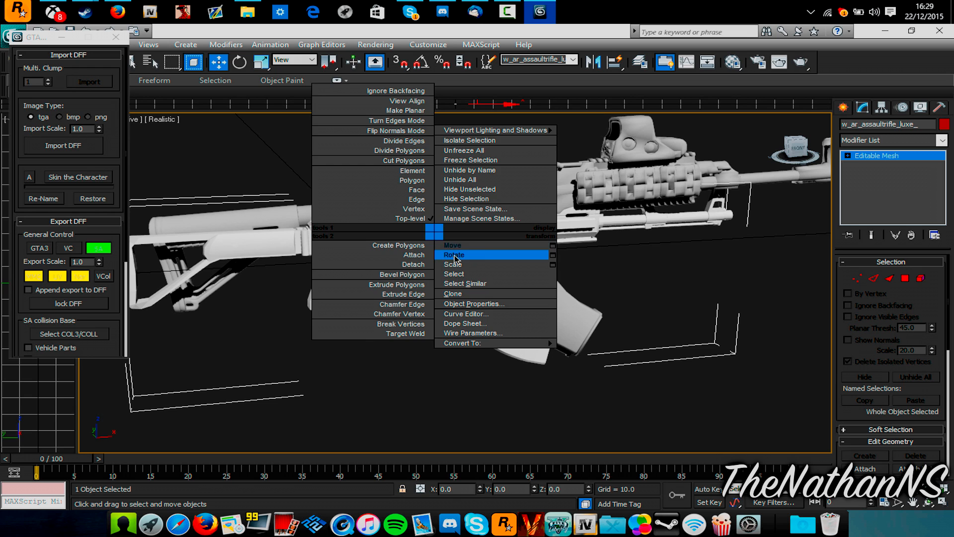
Rotate then move the GTA V rifle so it overlaps the San Andreas AK-47
click(454, 254)
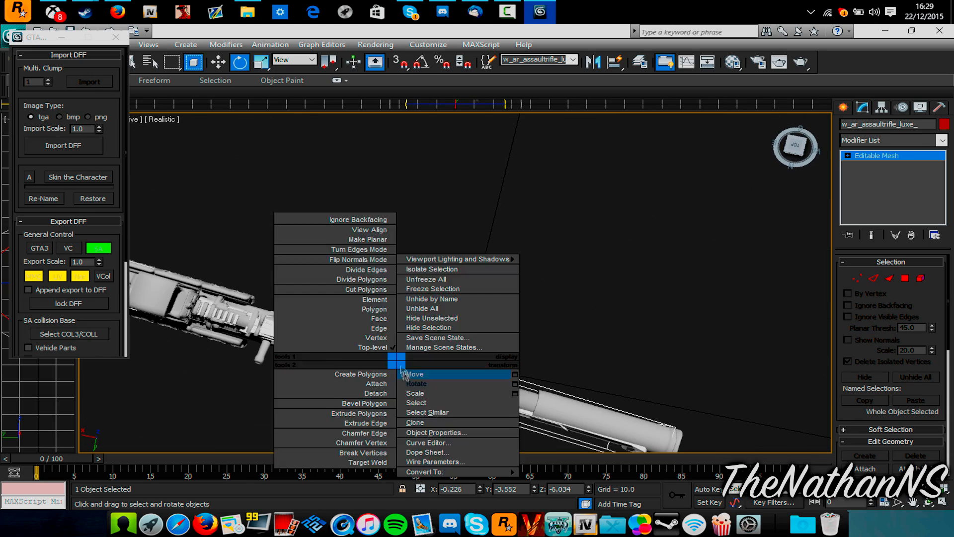
click(413, 374)
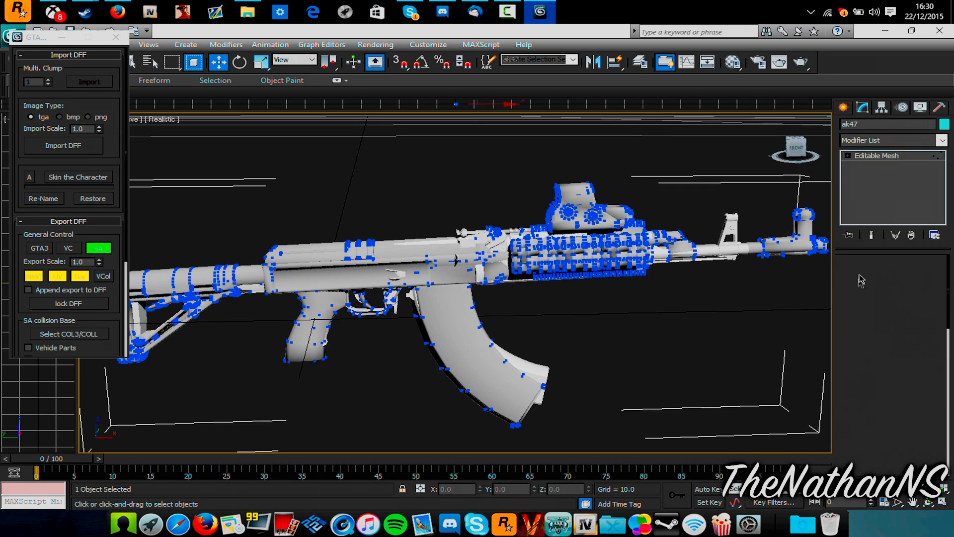
Attach the GTA V rifle geometry to the ak47 editable mesh, accepting the attach options
click(848, 155)
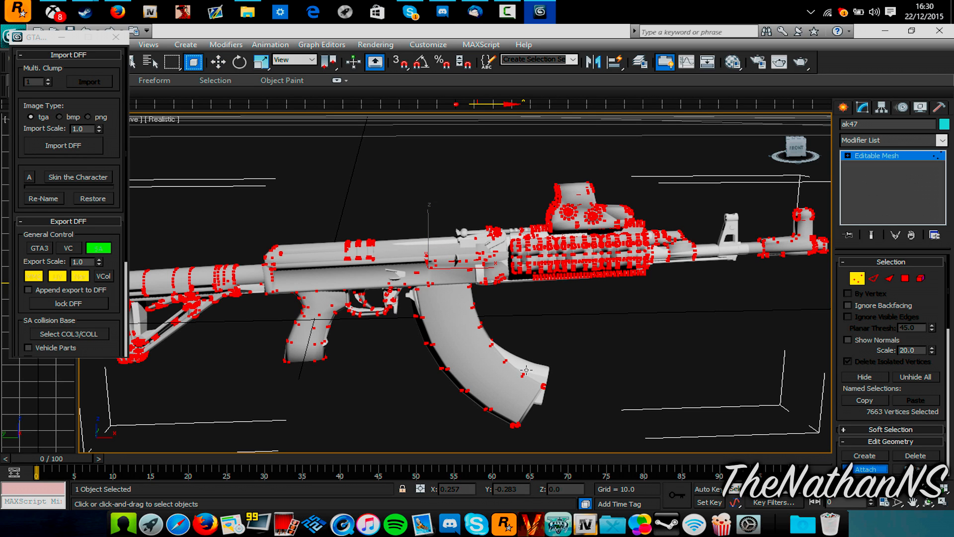
click(865, 468)
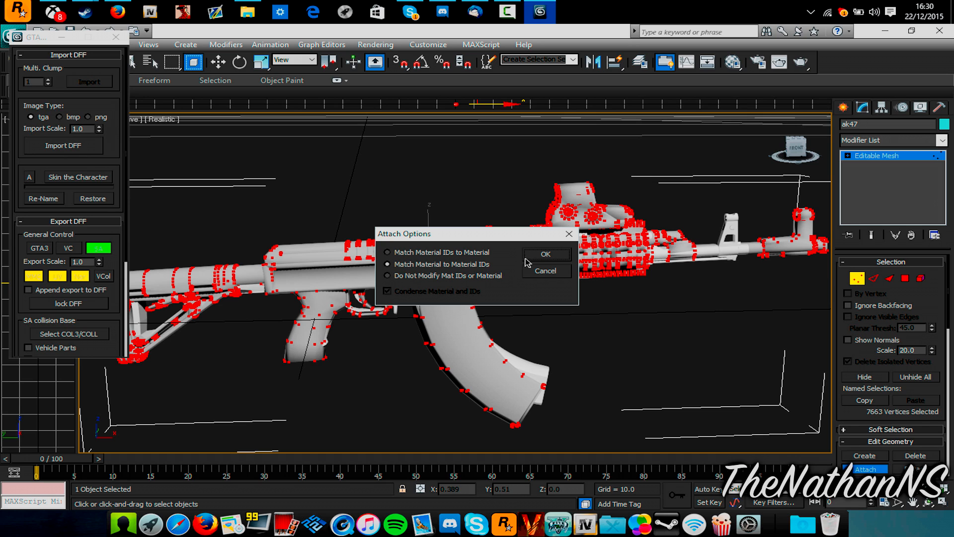
click(545, 254)
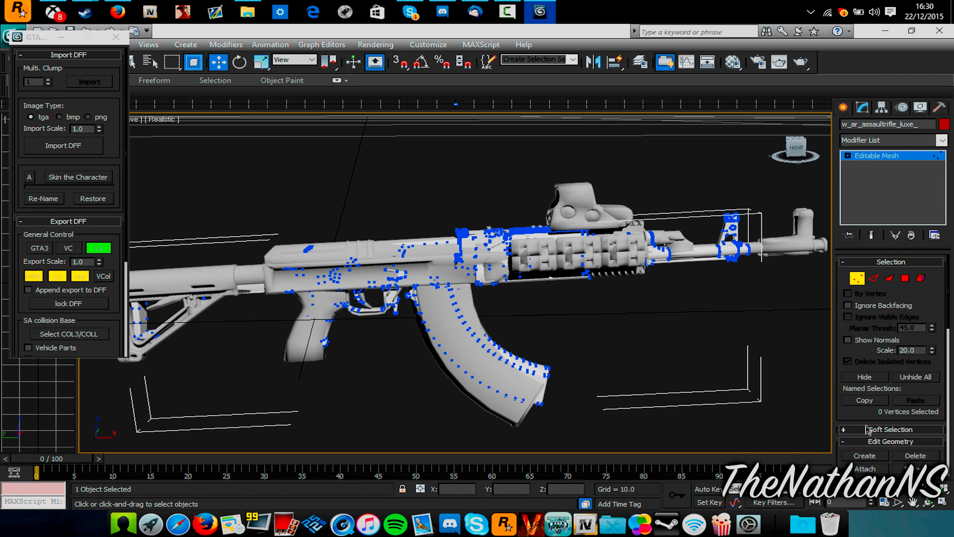
mouse_move(665, 336)
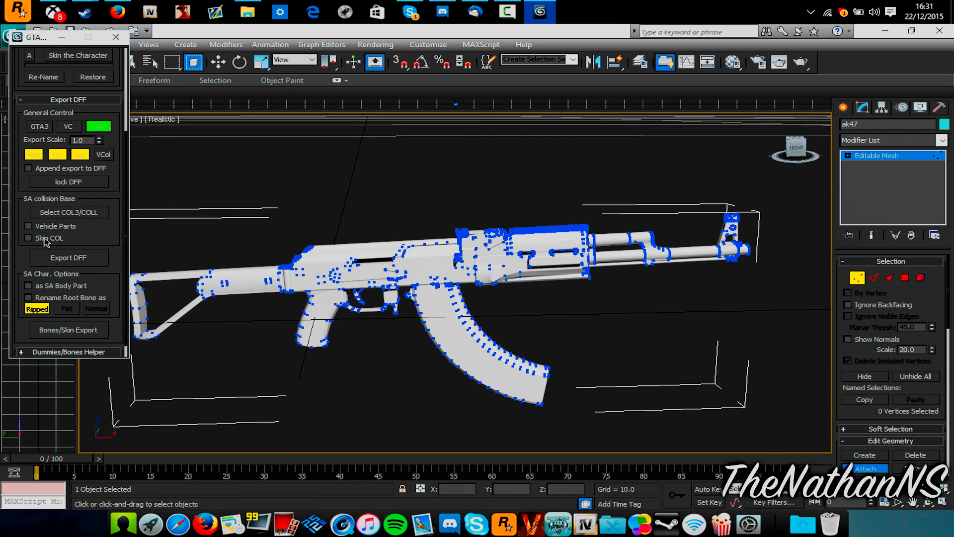
Export the merged mesh as ak47.dff to the Desktop, replacing the existing file
click(68, 257)
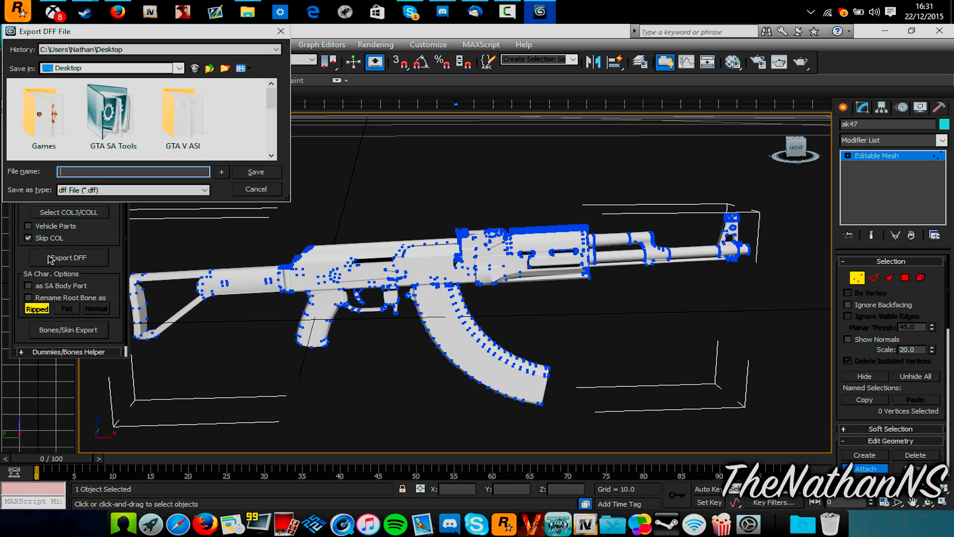
text(a)
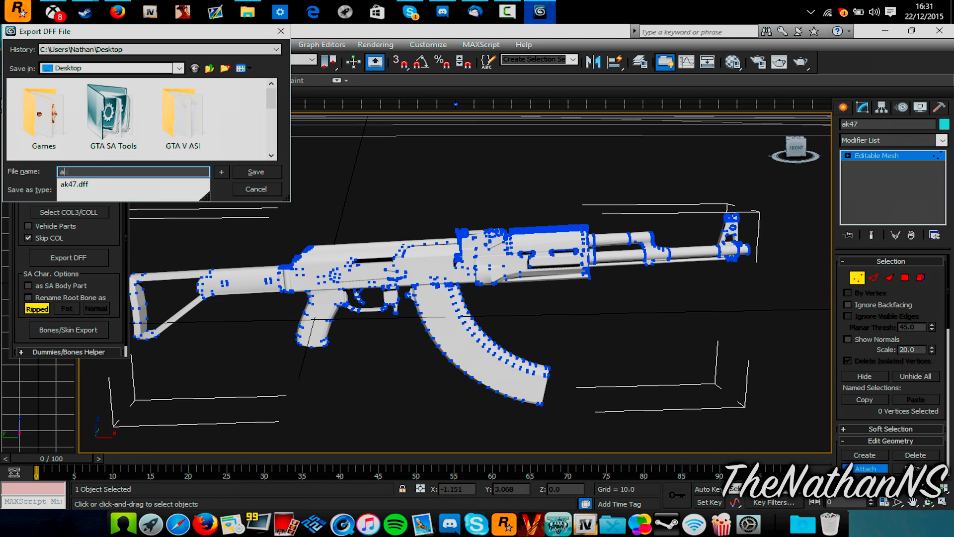
text(k47)
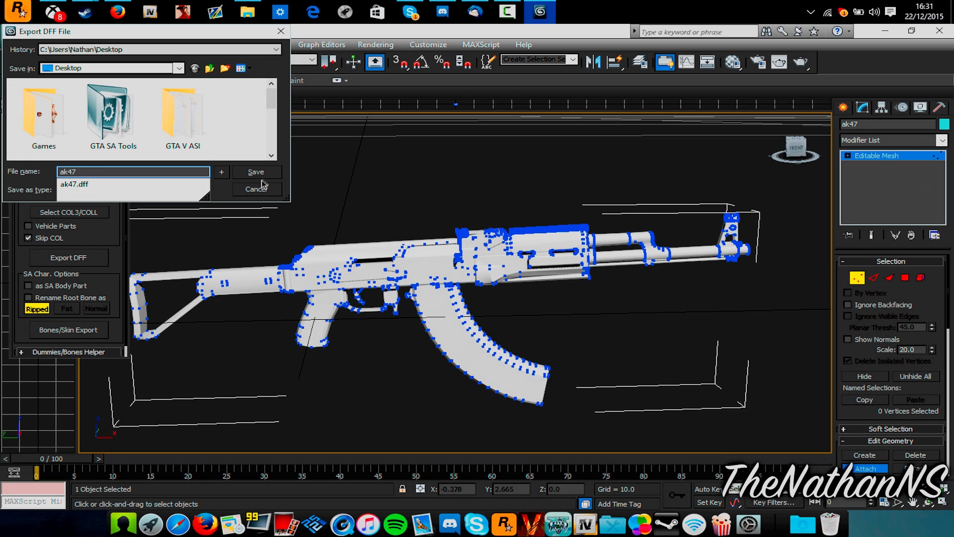
click(255, 172)
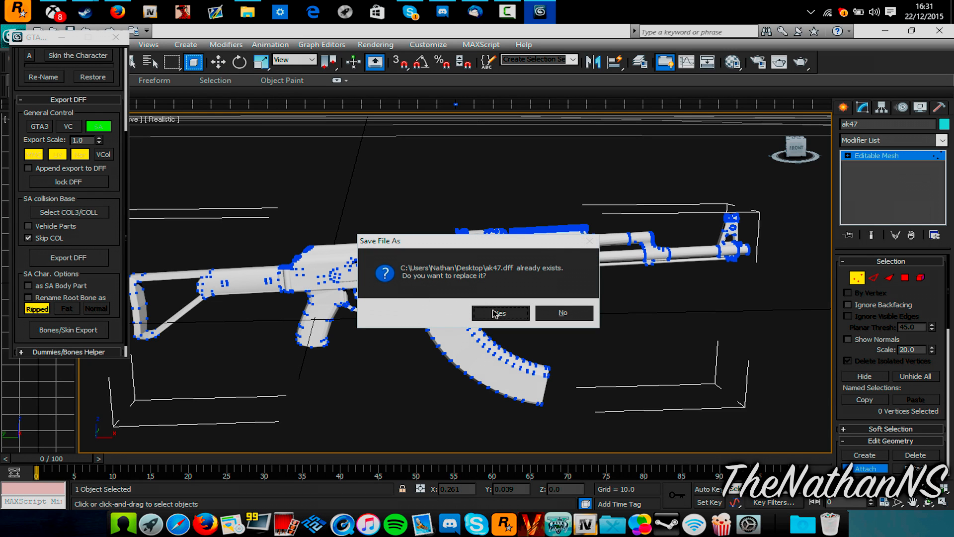
click(499, 312)
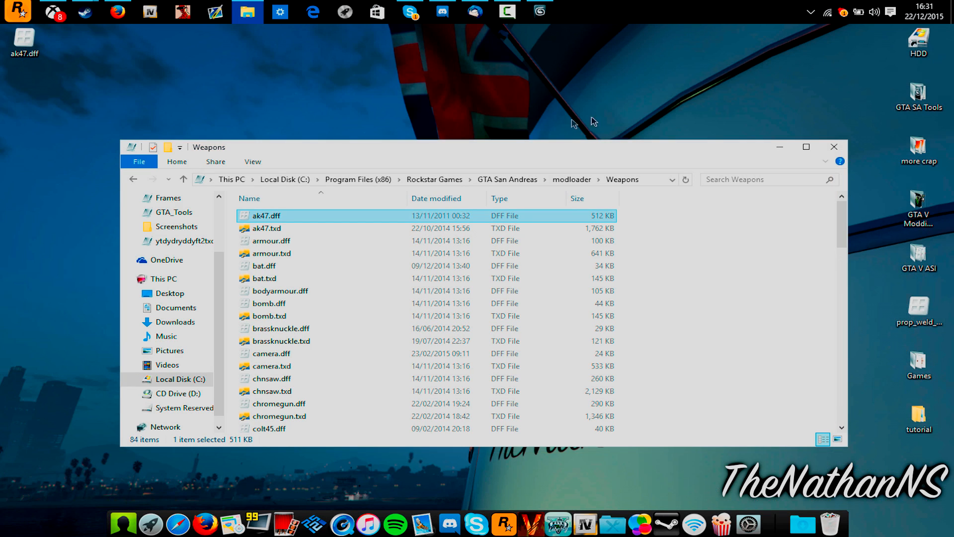
Minimize the Weapons folder window so only the desktop shows
click(24, 38)
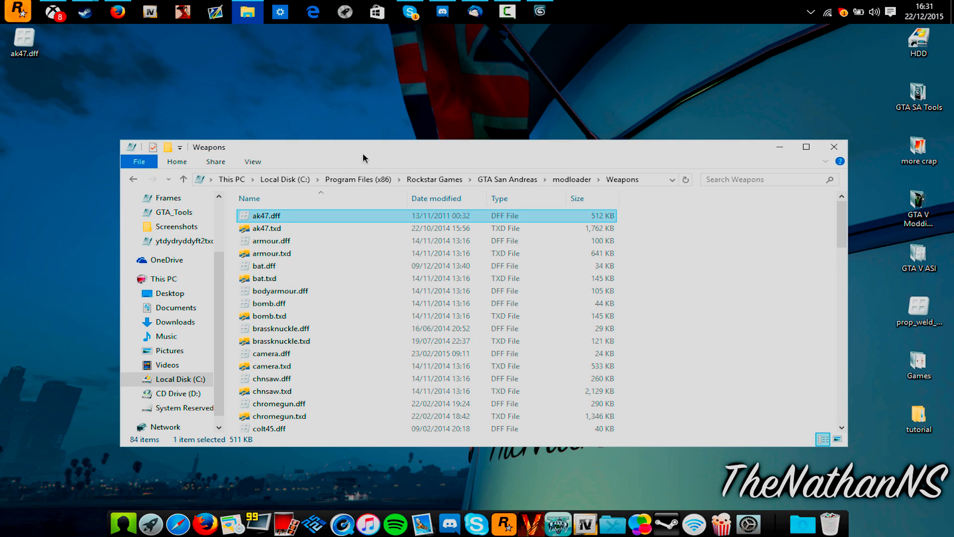
click(917, 413)
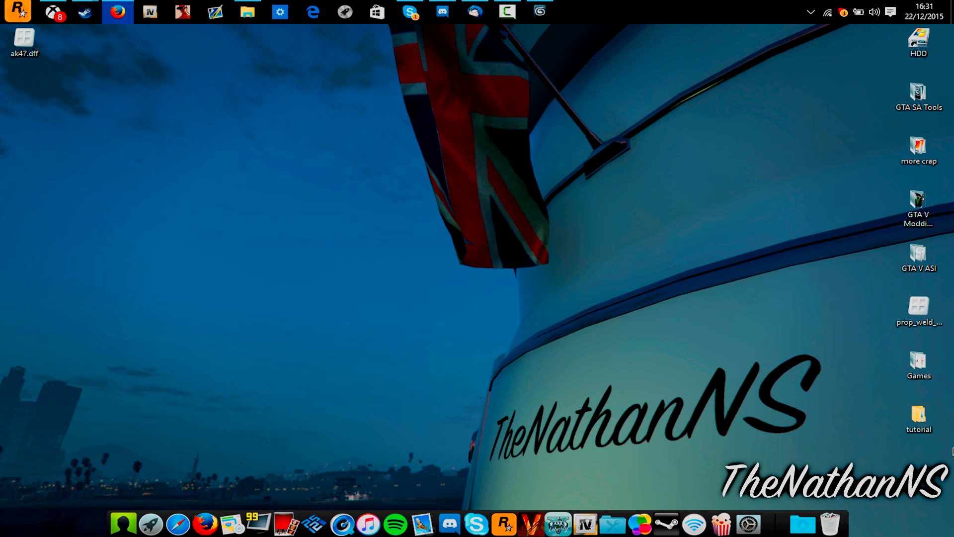
Launch Magic.TxdBuilder.exe from the tutorial > TXD Builder folder
click(247, 12)
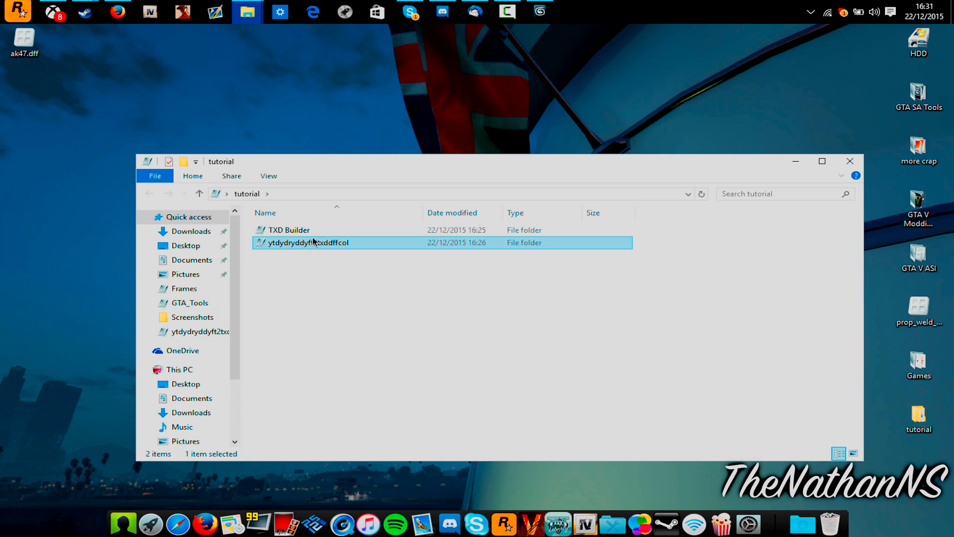
double_click(289, 230)
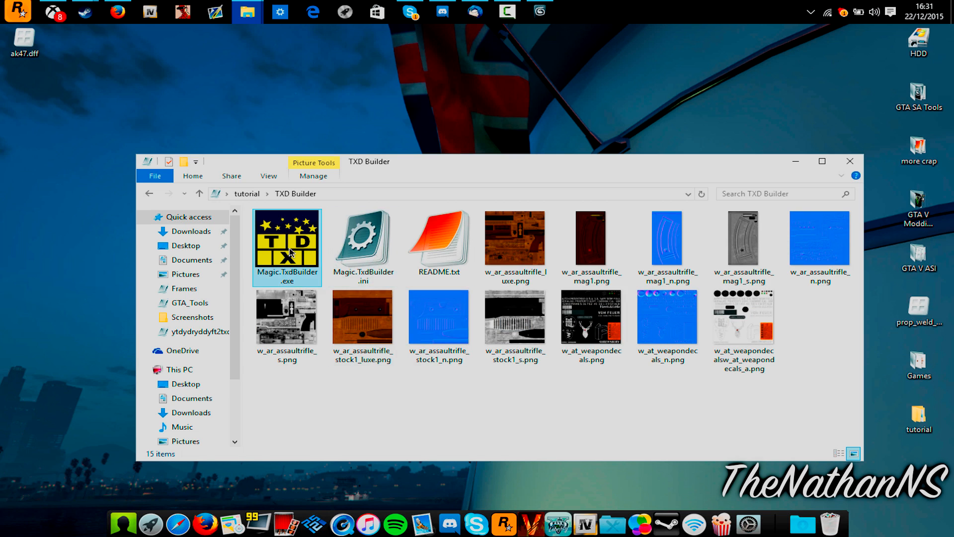
double_click(286, 247)
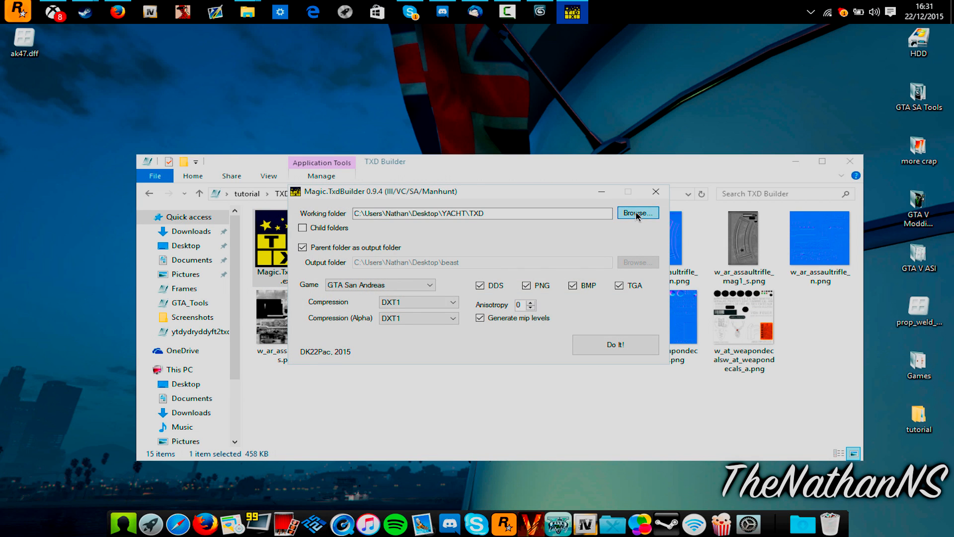
Set TXD Builder as the working folder and run Do It! to build the texture dictionary
click(635, 213)
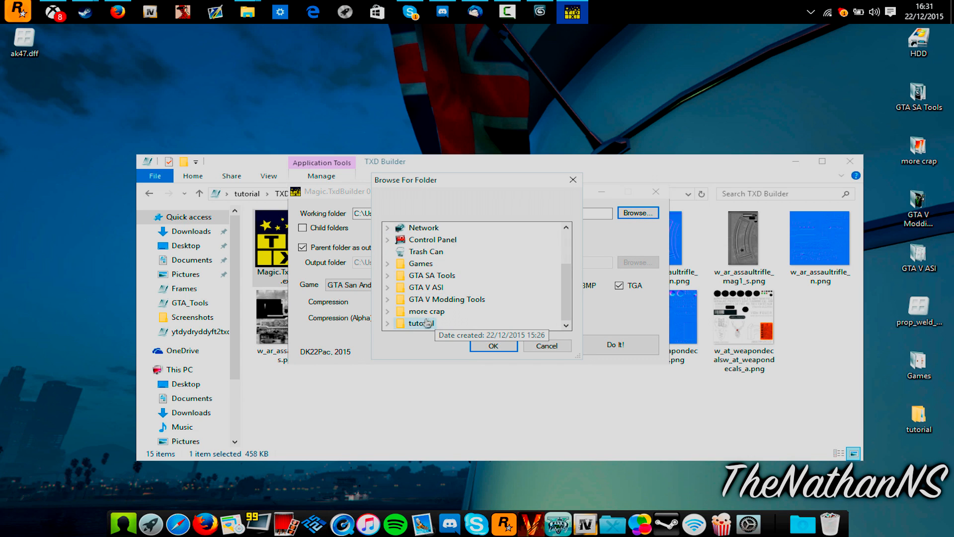
click(492, 344)
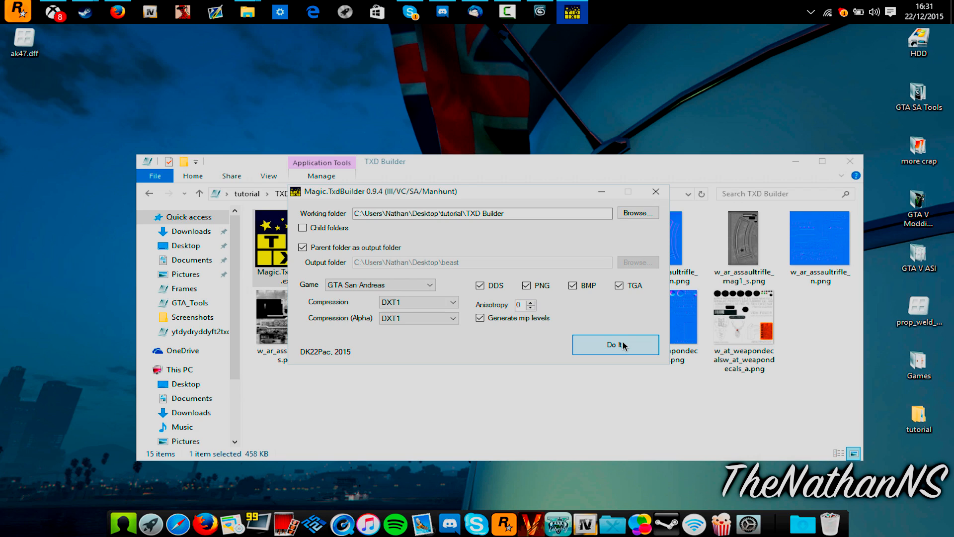
mouse_move(630, 322)
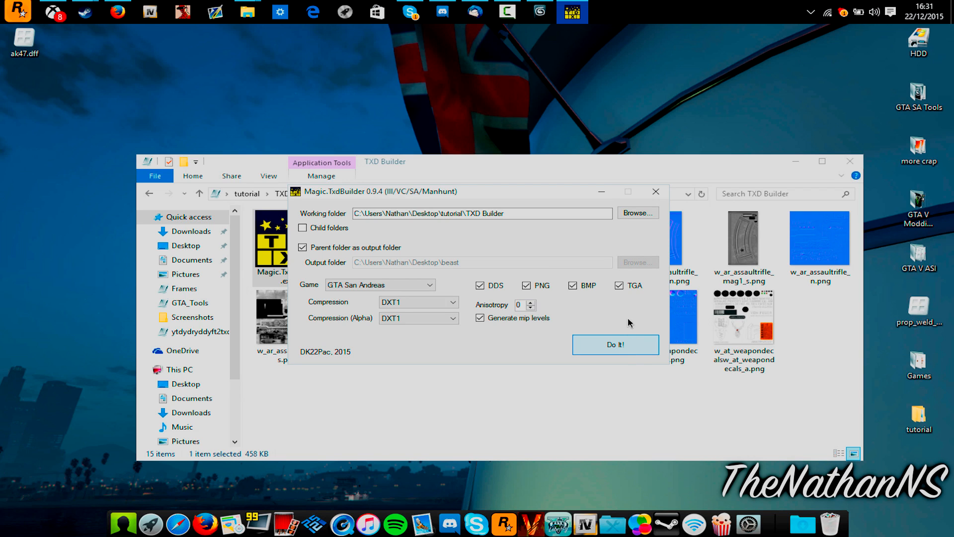
mouse_move(693, 399)
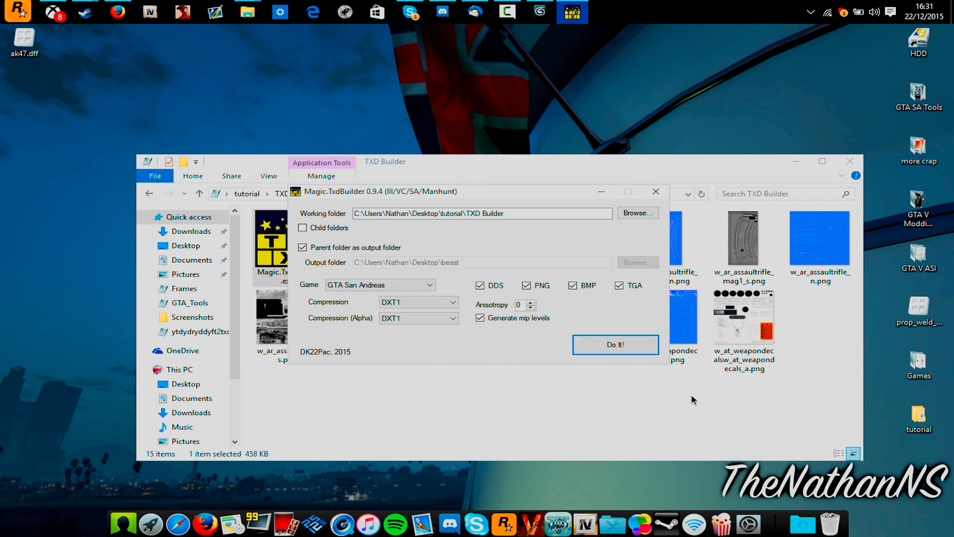
click(656, 191)
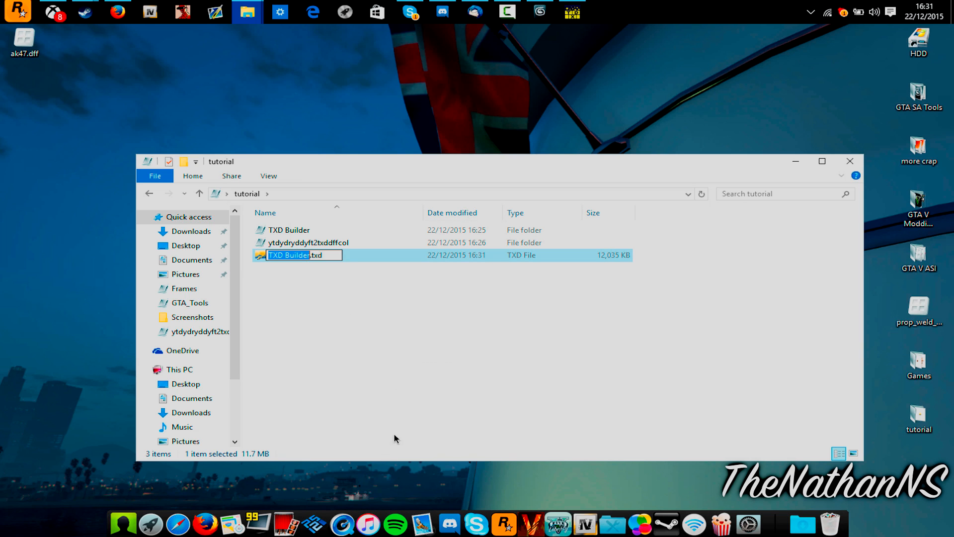
Rename the built file to ak47.txd and drag it onto the desktop
text(ak47.txd)
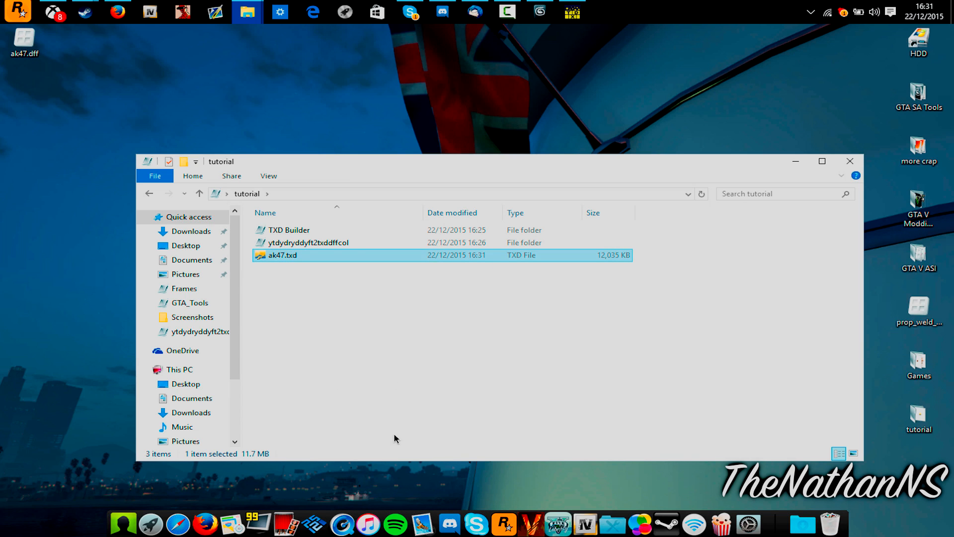
drag(283, 256, 123, 95)
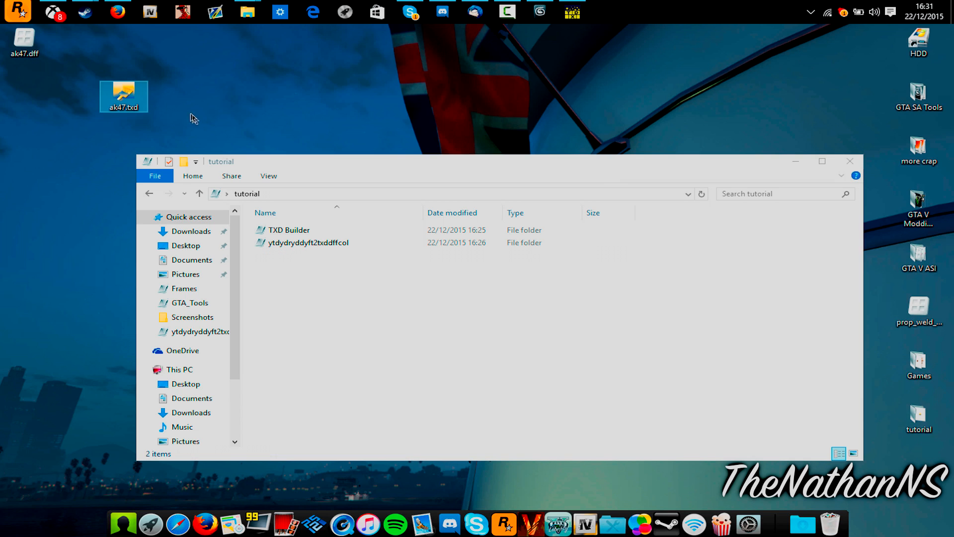
mouse_move(849, 161)
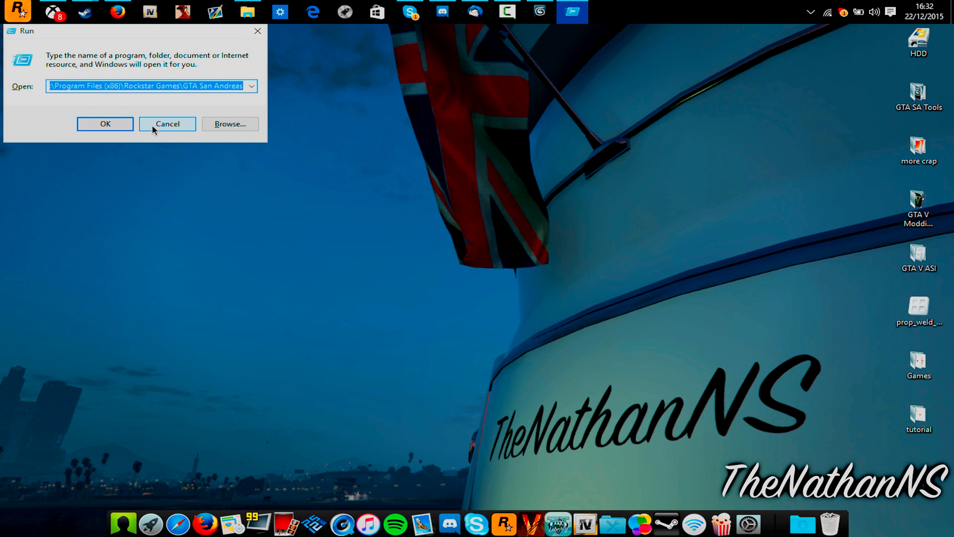
Restore the modloader Weapons folder window listing ak47.dff and ak47.txd
click(105, 123)
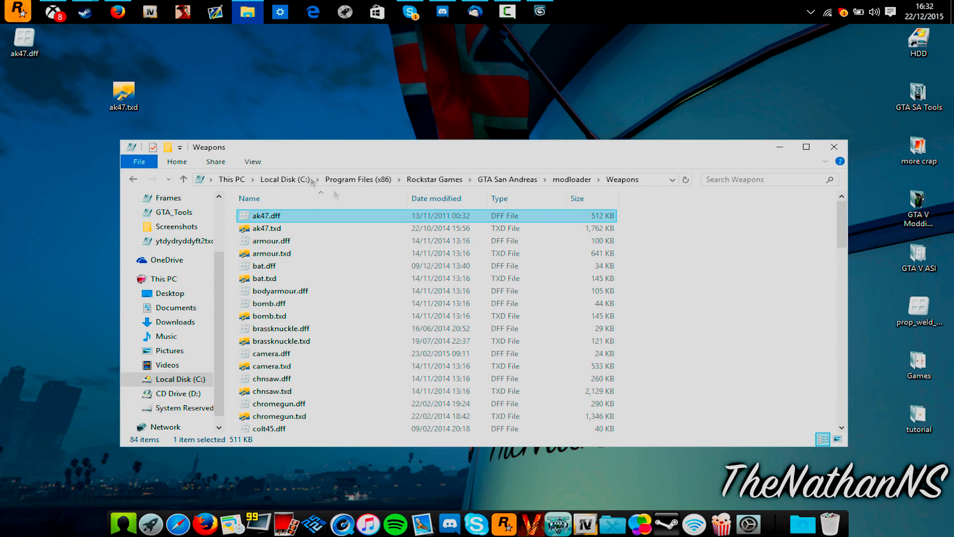